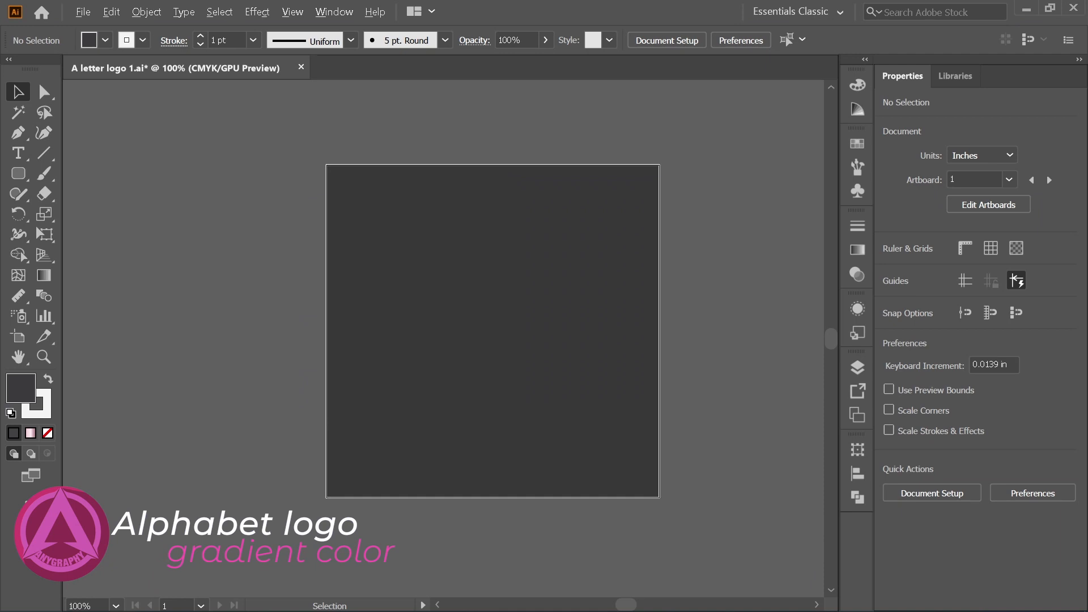
Draw a 200 × 200 px circle with the Ellipse tool.
left_click(18, 172)
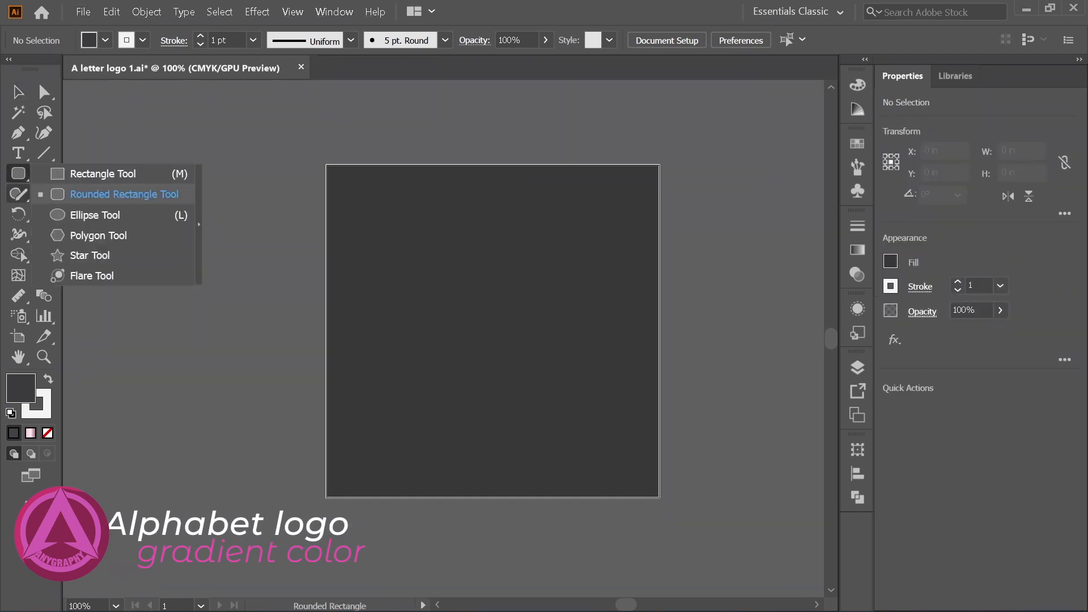
left_click(95, 216)
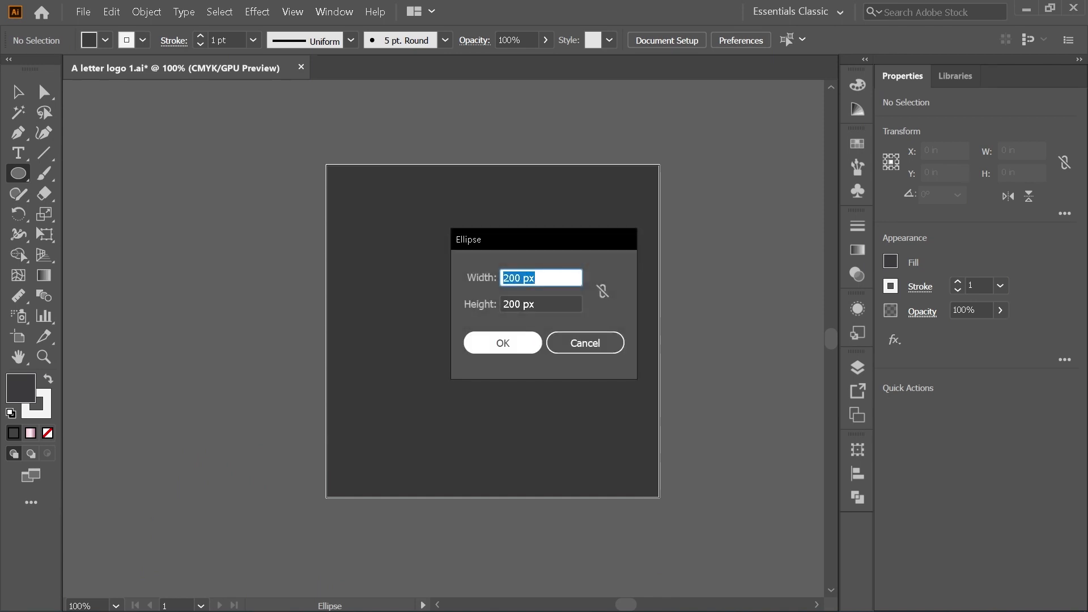
left_click(502, 343)
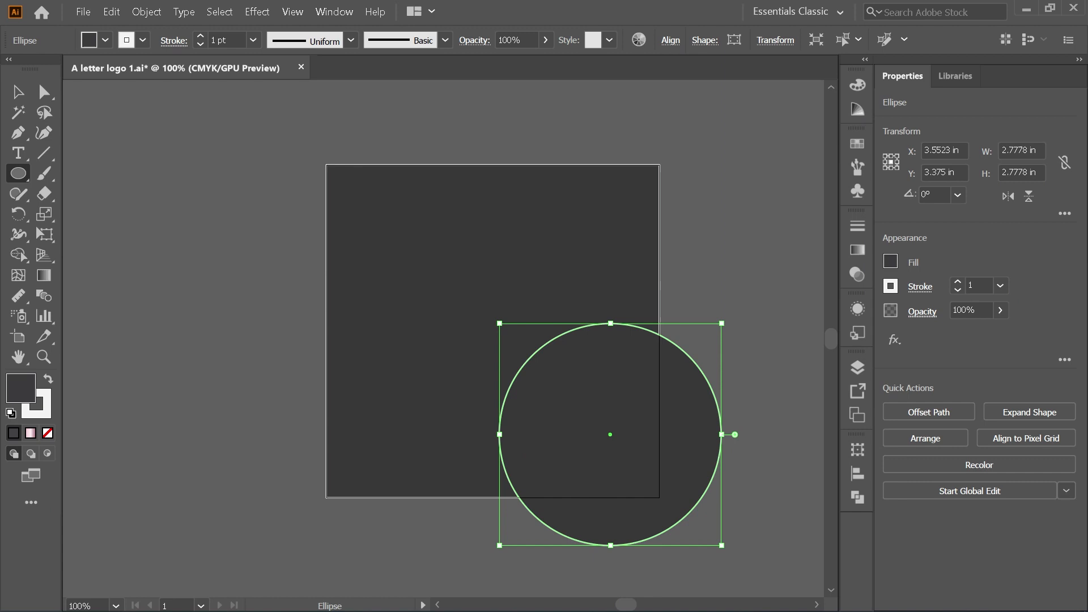
Fill the circle orange and centre it on the artboard.
left_click(17, 91)
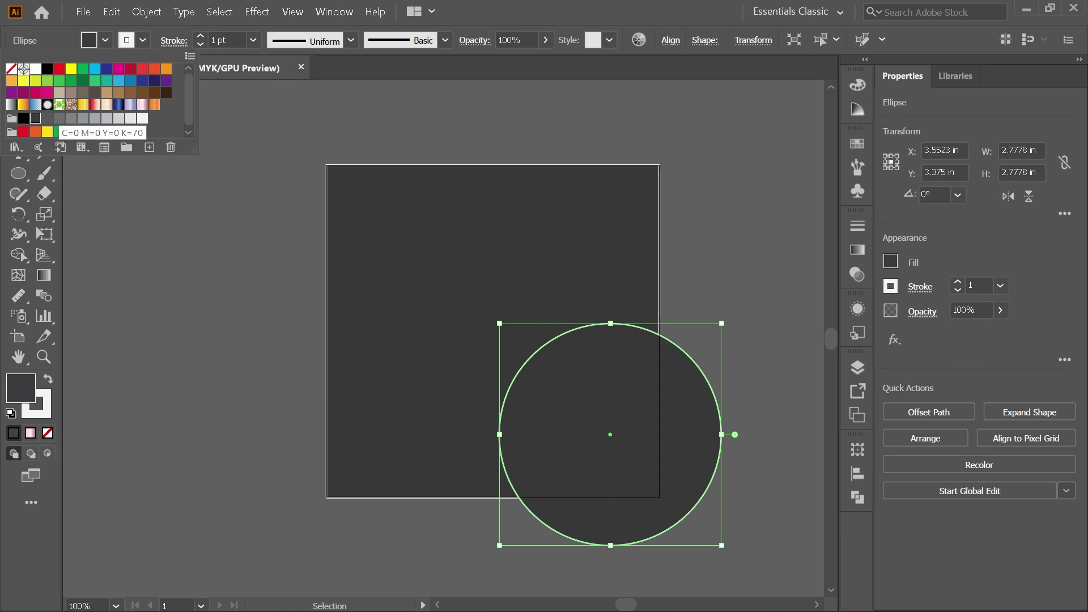
left_click(87, 88)
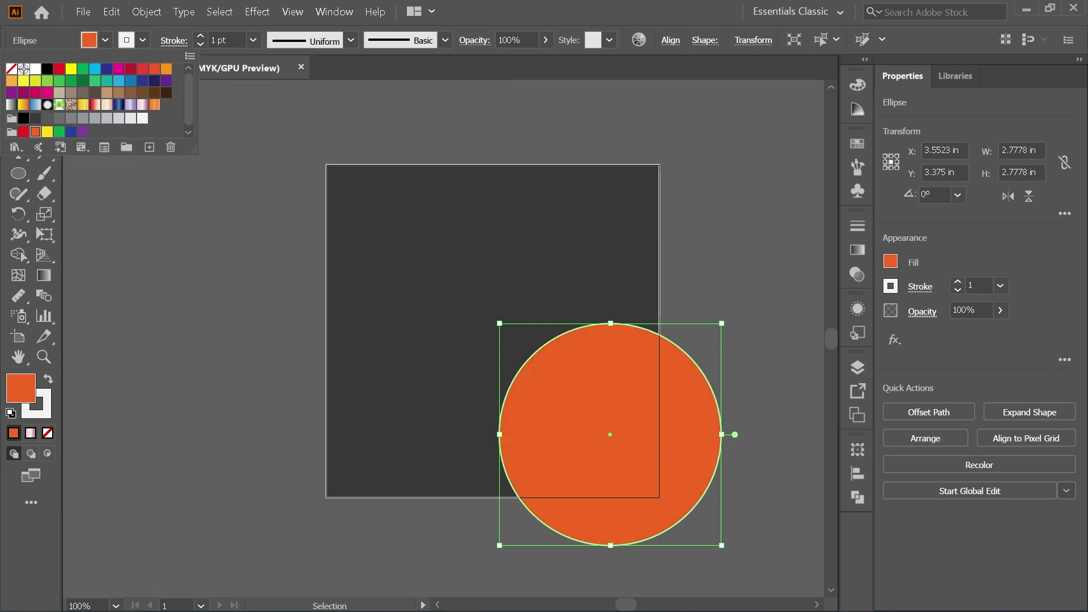
left_click(8, 57)
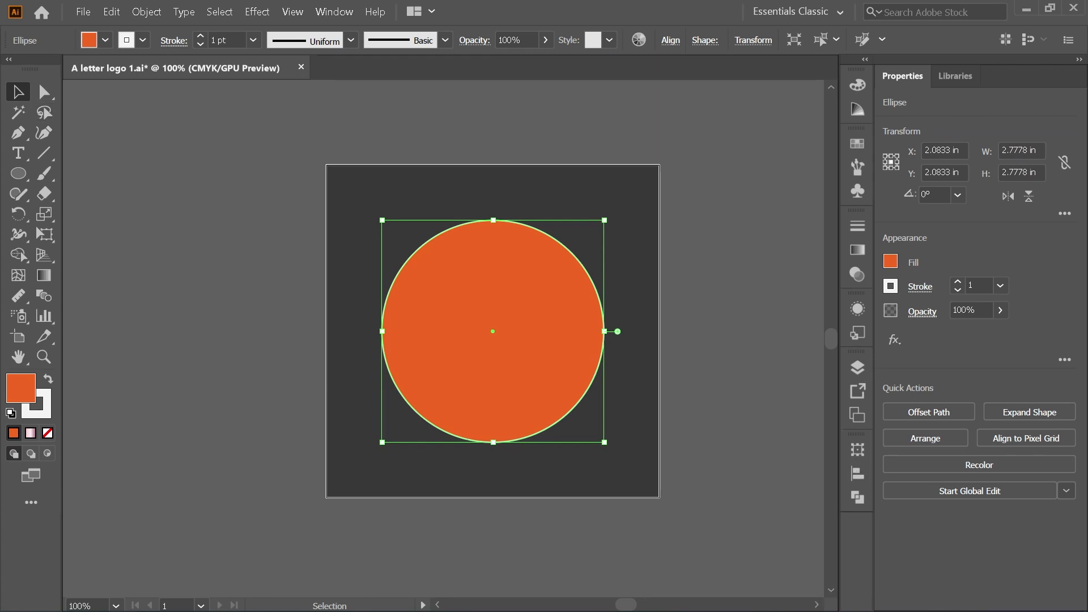
Set the circle to 52% opacity, offset a copy -50 px inward and fill it red.
left_click(546, 40)
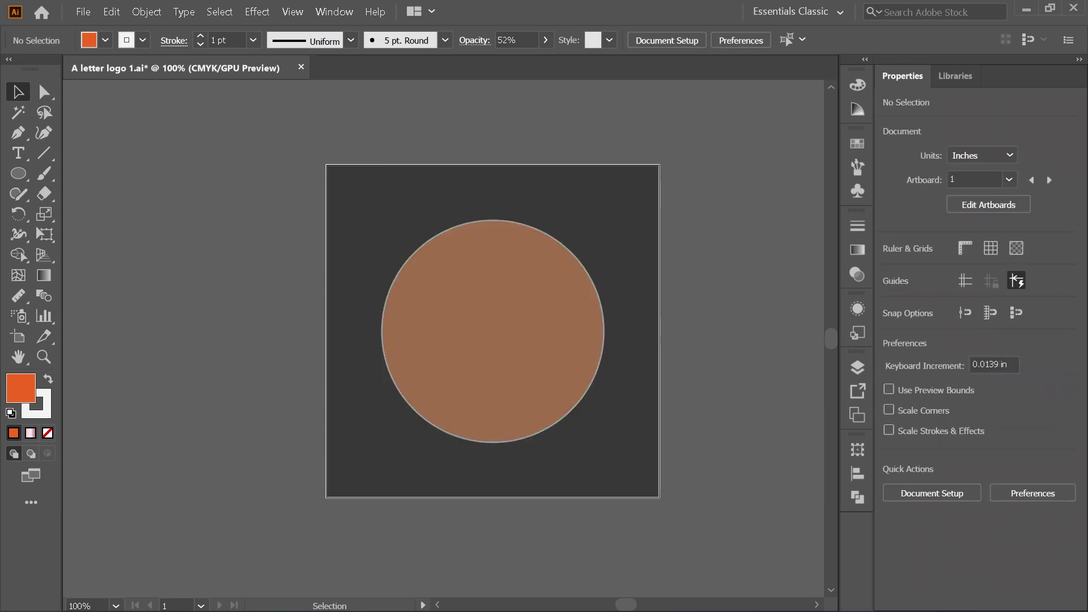
left_click(494, 332)
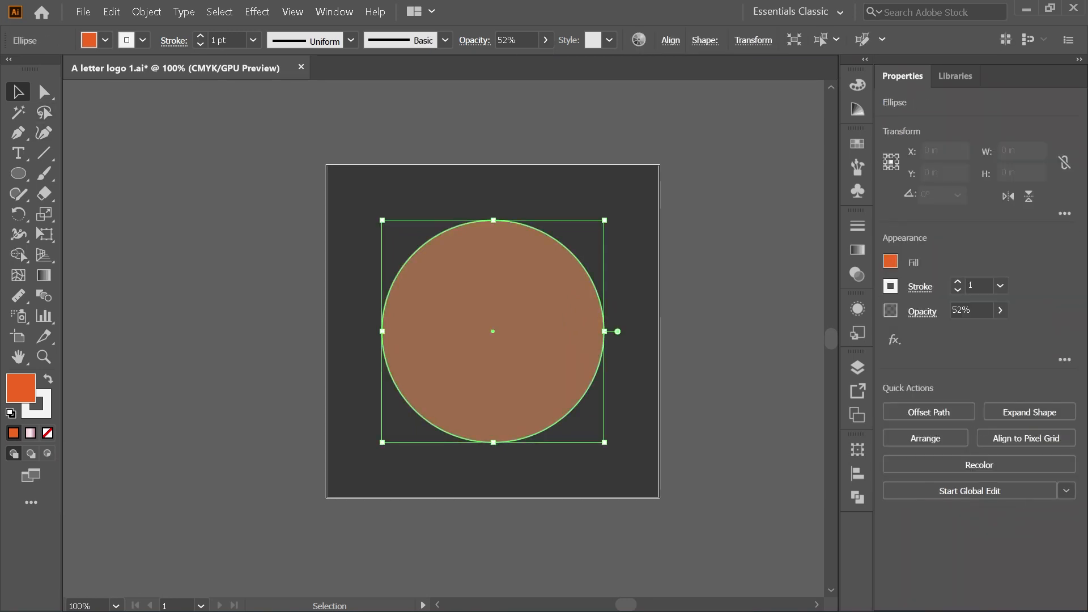
left_click(146, 11)
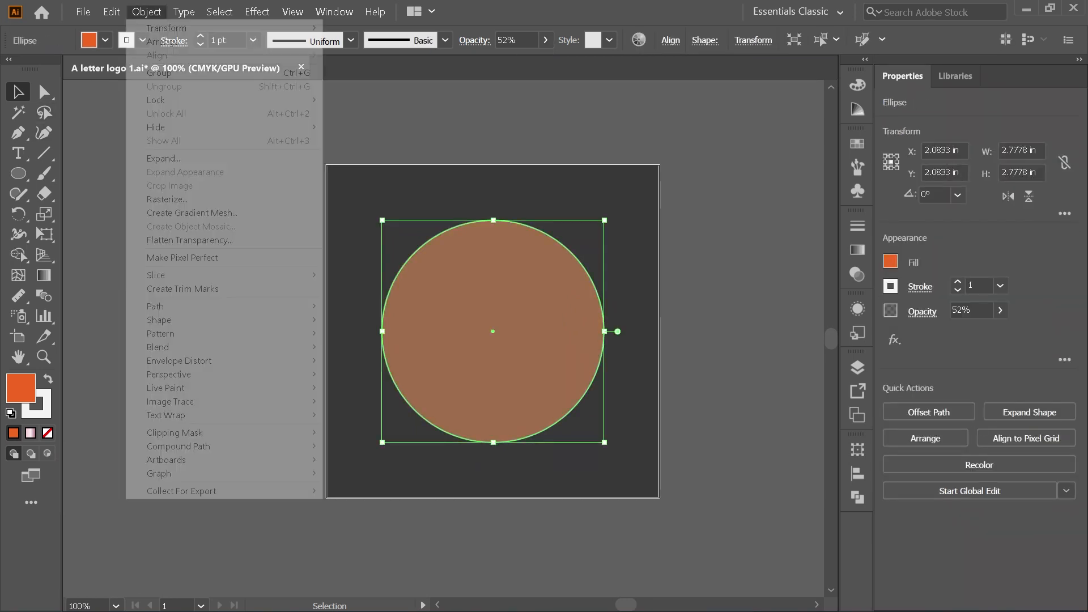
left_click(156, 307)
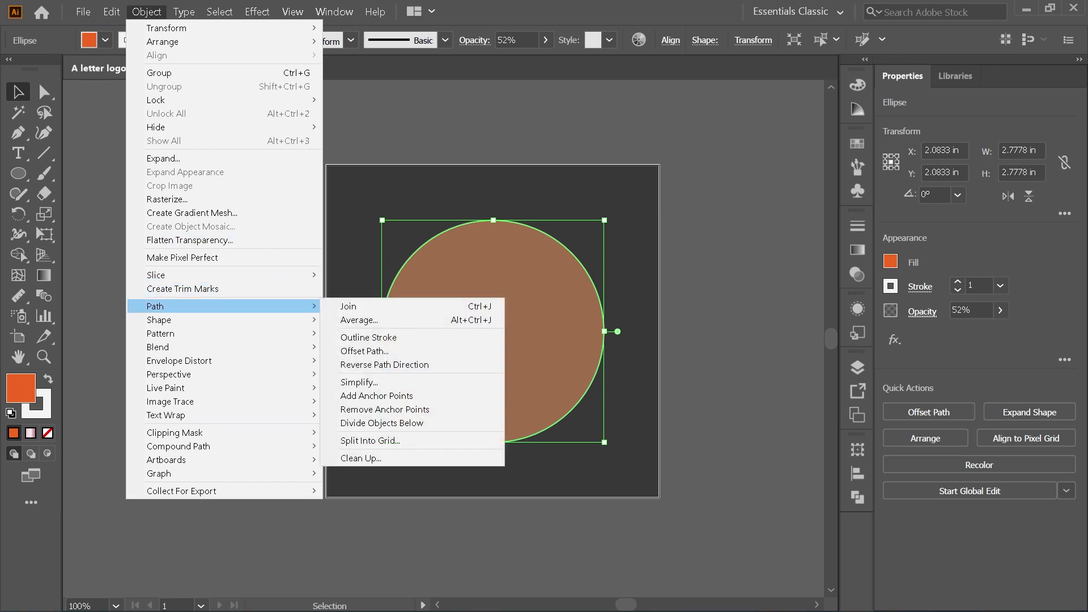
left_click(364, 352)
type("-50")
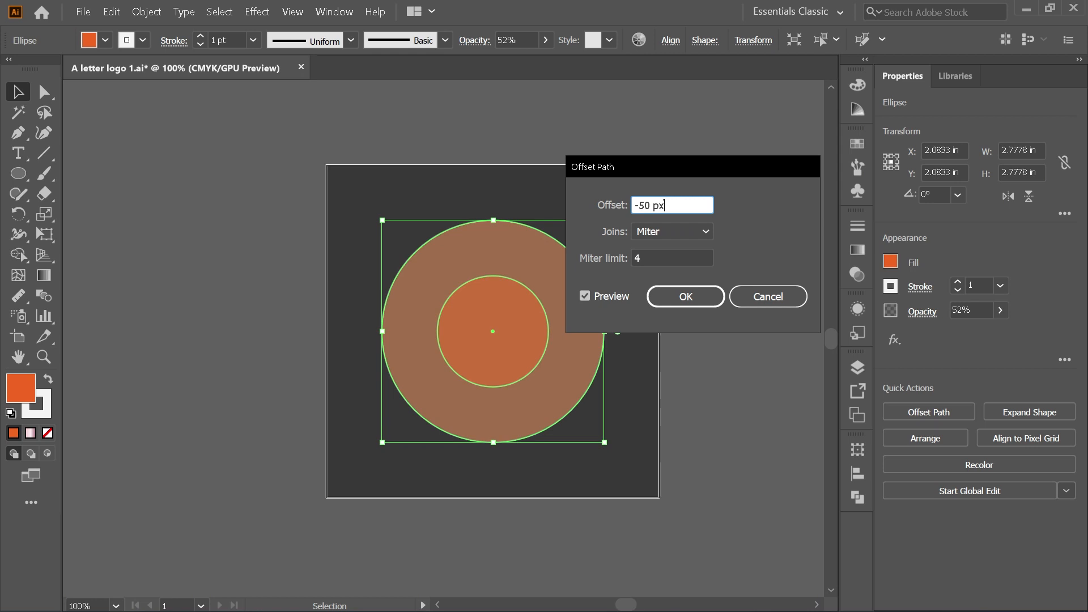
left_click(685, 296)
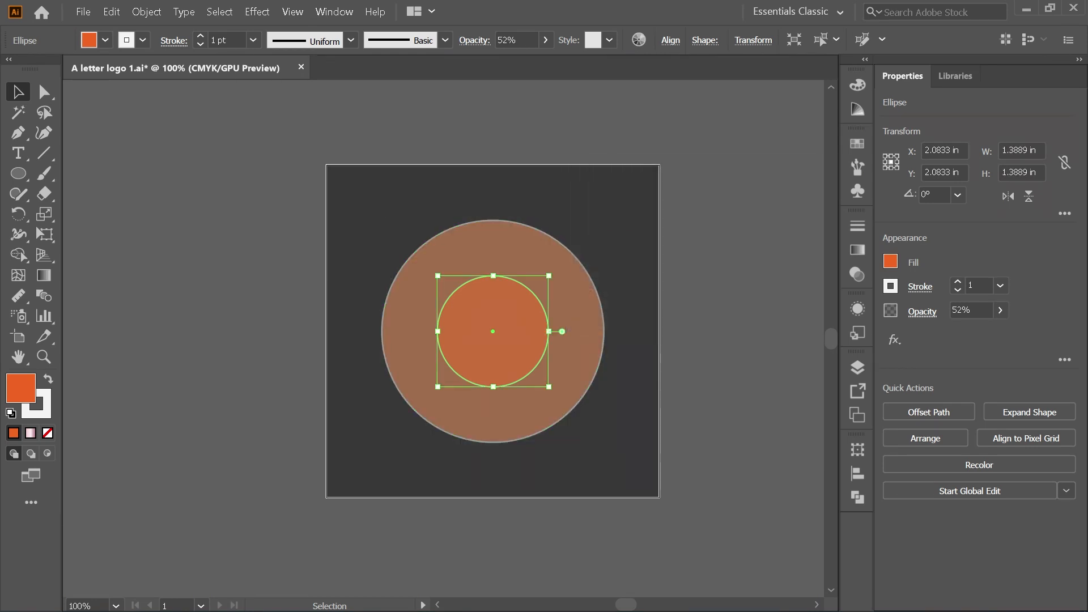
left_click(88, 39)
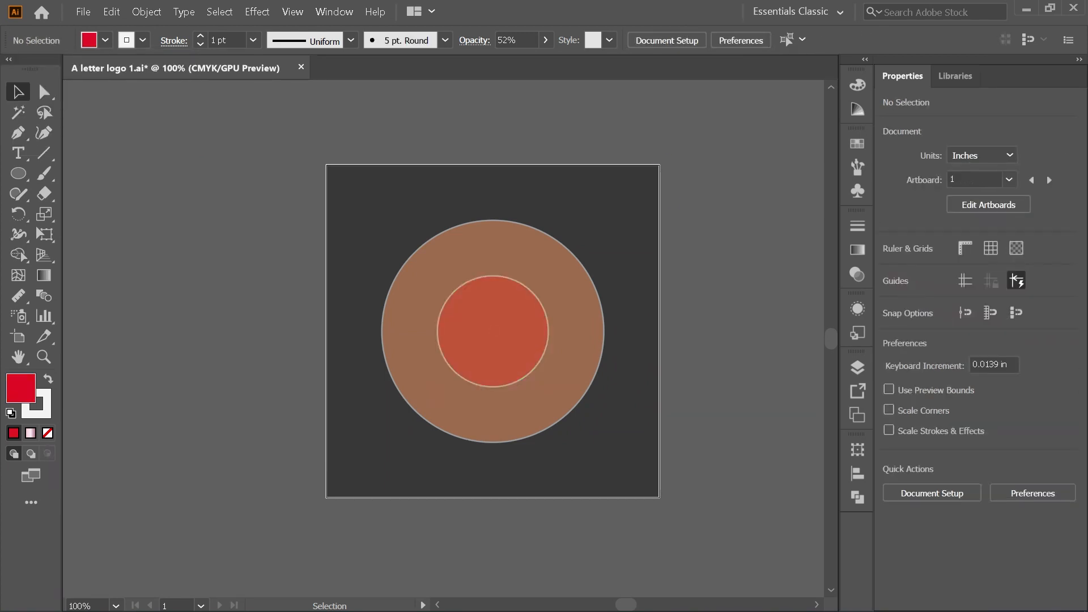
Move the red circle upward and add a smaller dark-brown circle inside it.
left_click(493, 331)
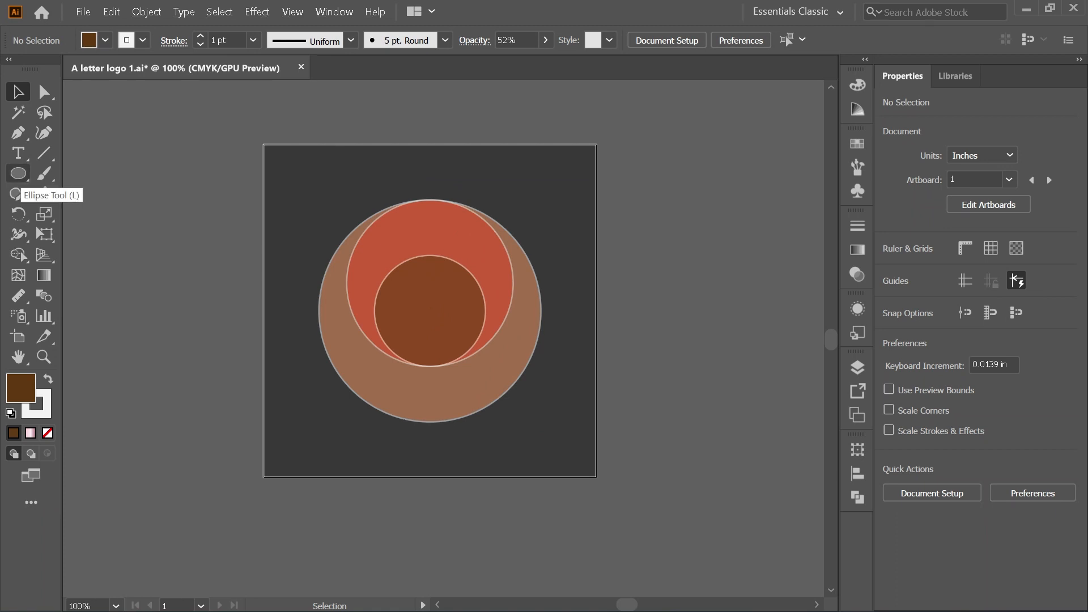
Create a 100 × 300 px pill with 50 px radius at 56% opacity against the circles' right edge.
left_click(18, 174)
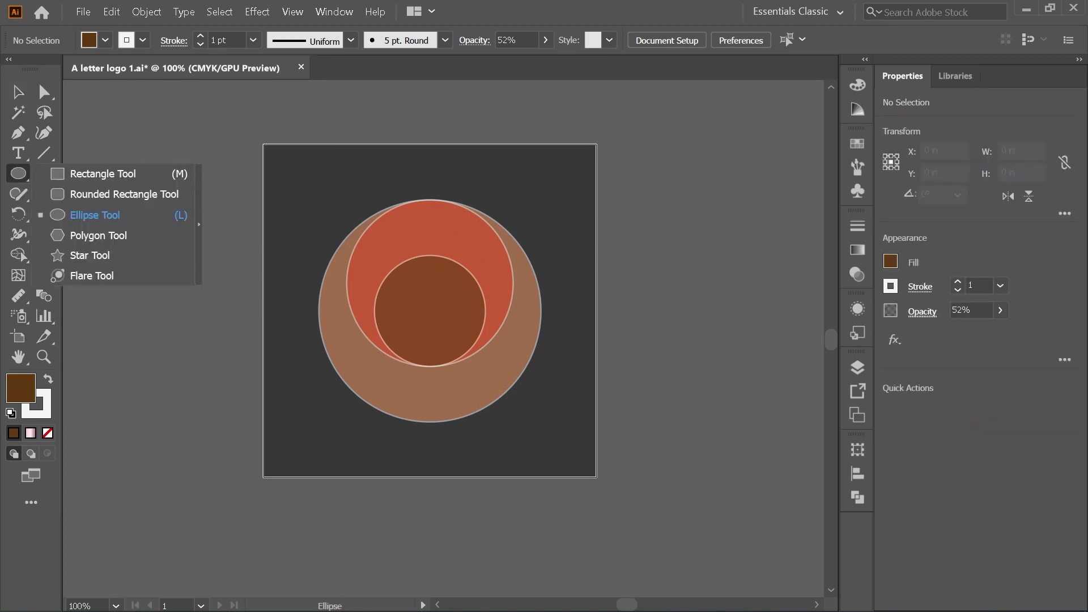
mouse_move(124, 194)
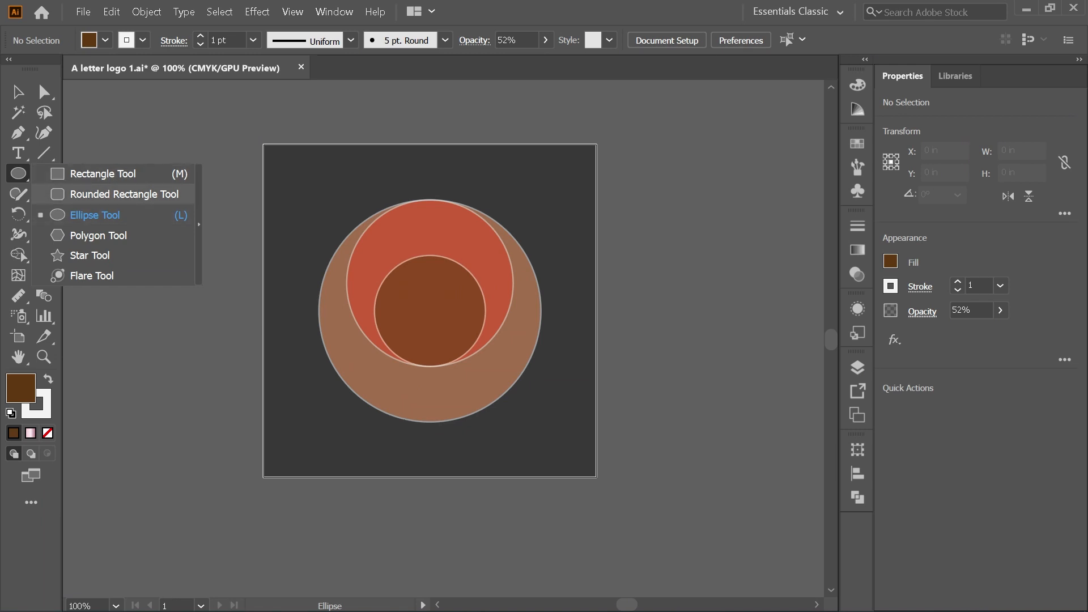
left_click(122, 194)
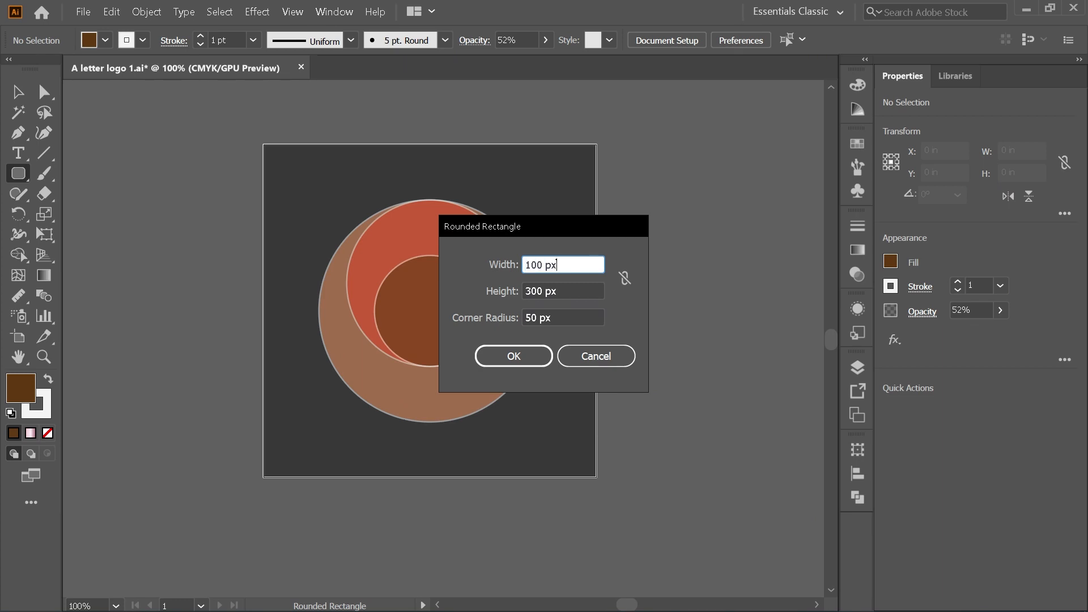
left_click(513, 356)
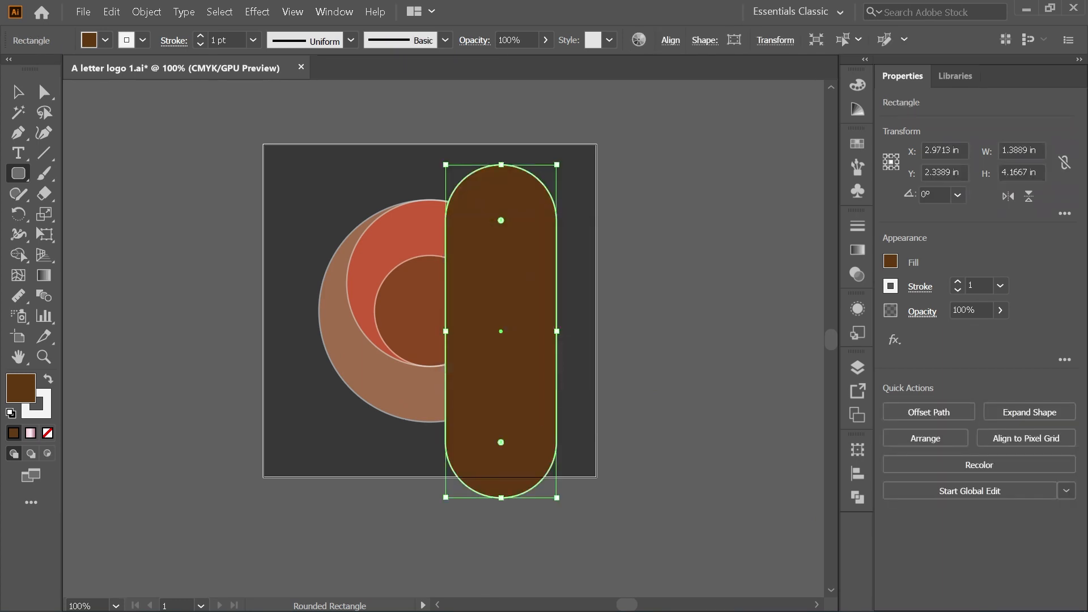
left_click(547, 40)
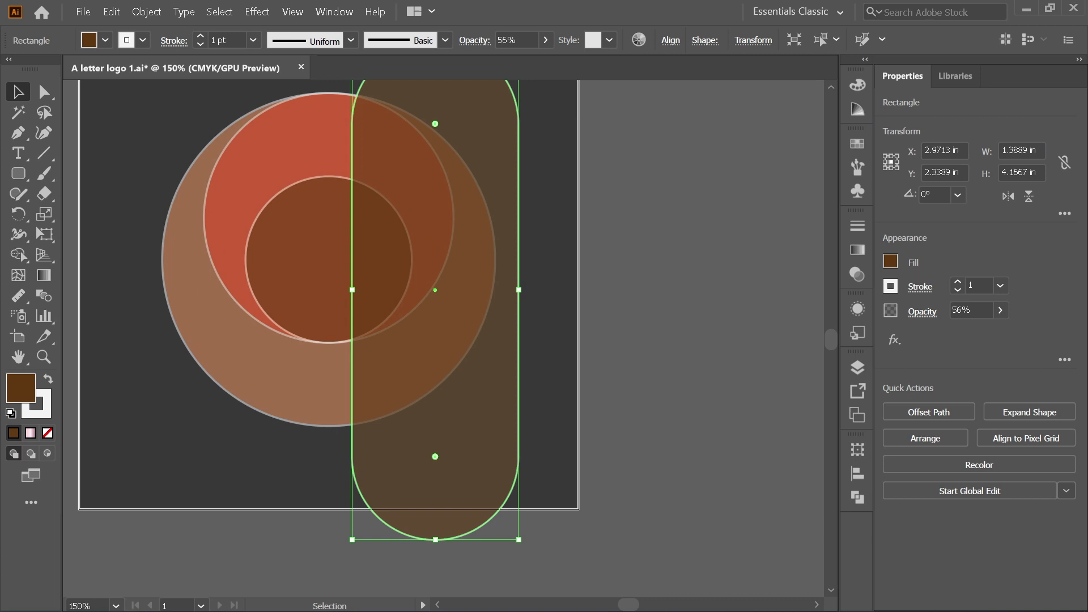
left_click_drag(434, 288, 465, 289)
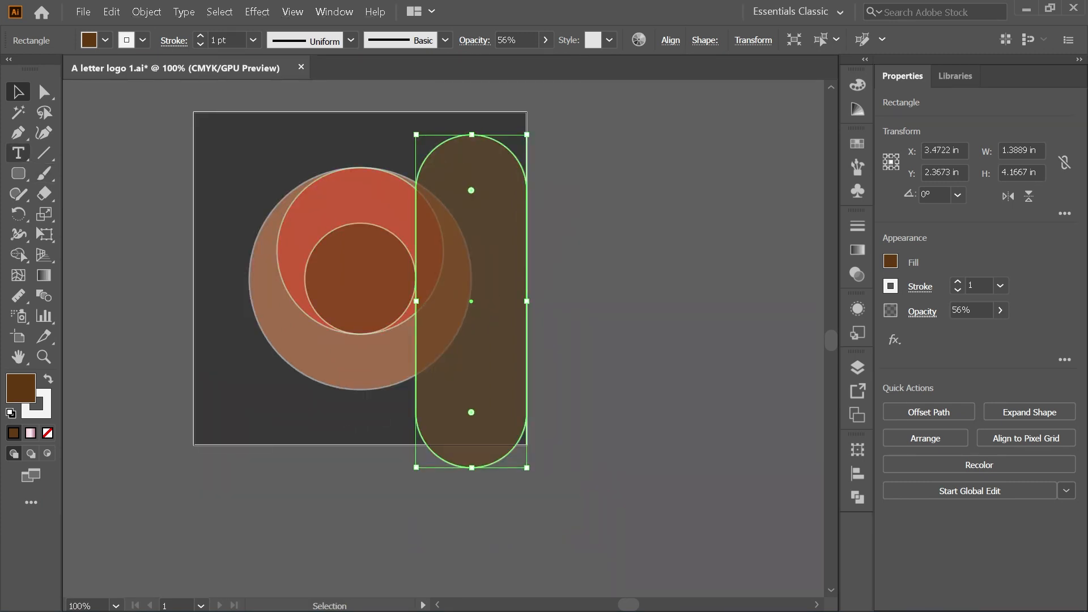
mouse_move(43, 153)
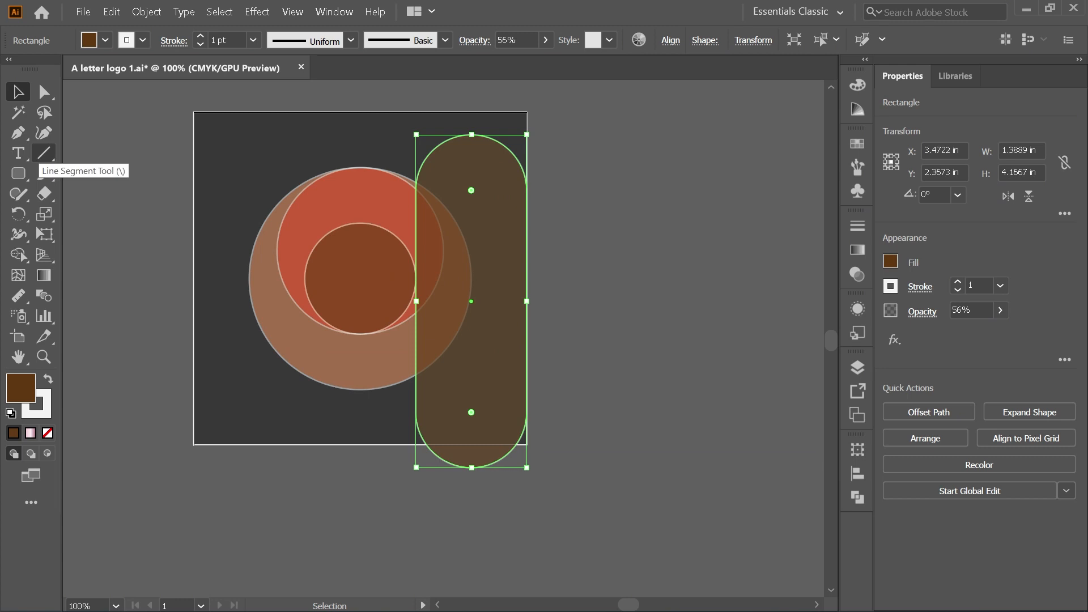
Divide the pill along a vertical centre line, ungroup and delete the right half.
left_click(42, 153)
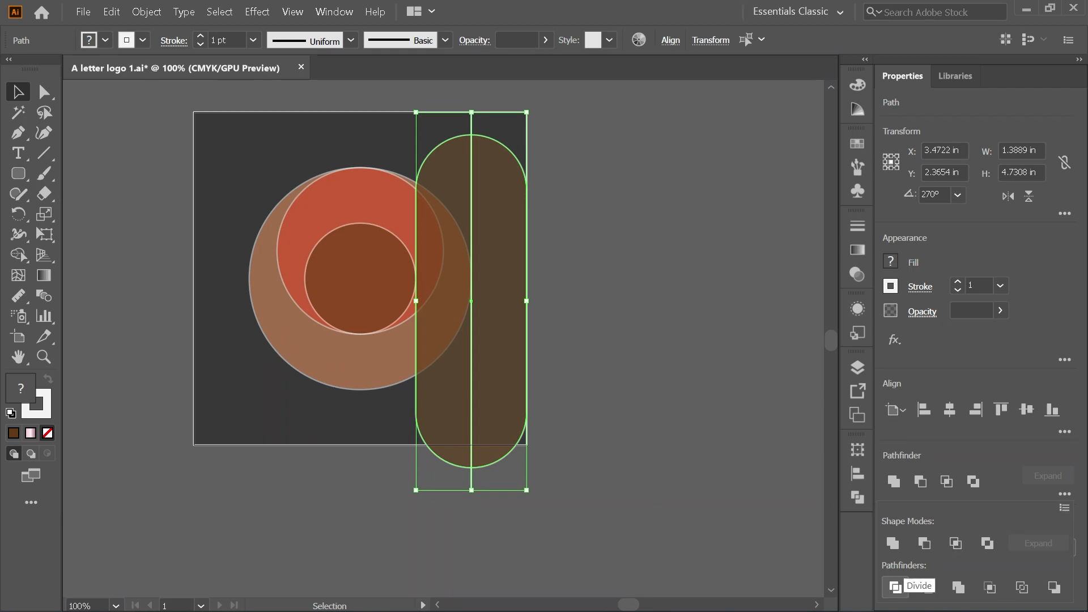
left_click(895, 587)
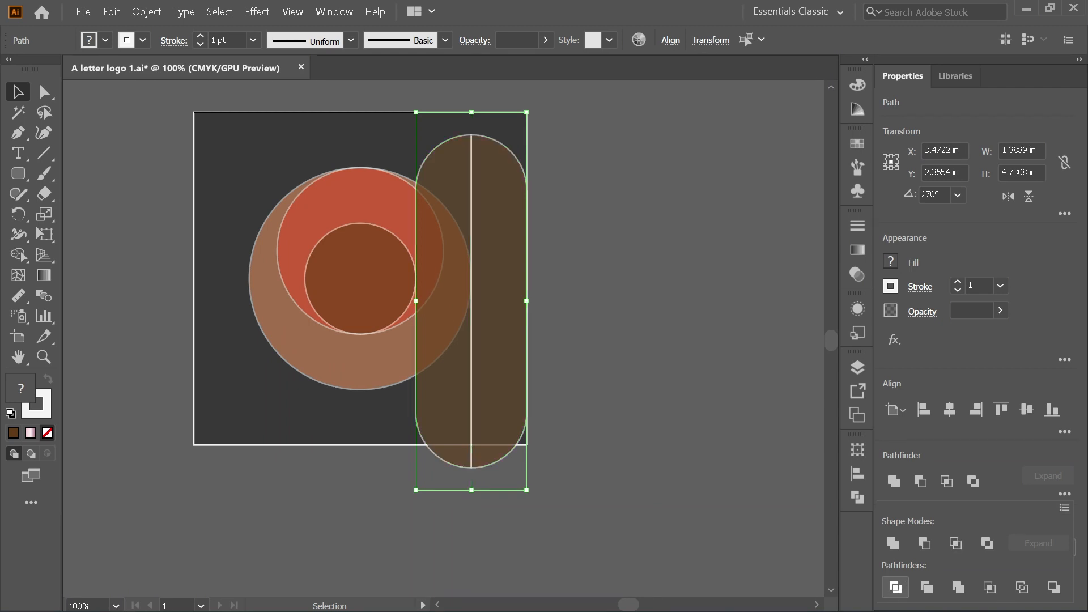
key("ctrl+shift+g")
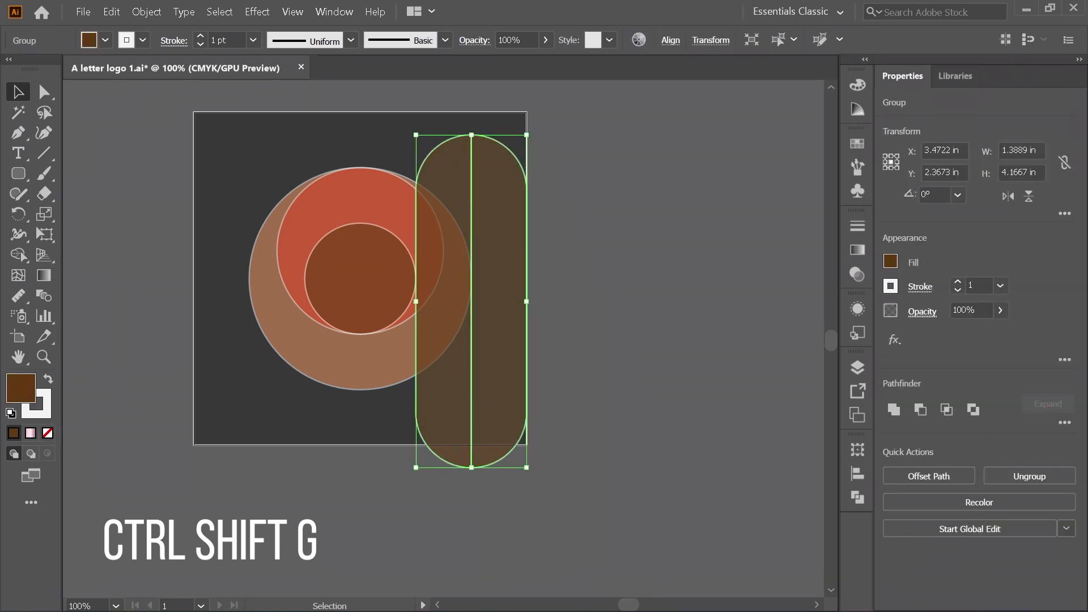
key("ctrl+shift+g")
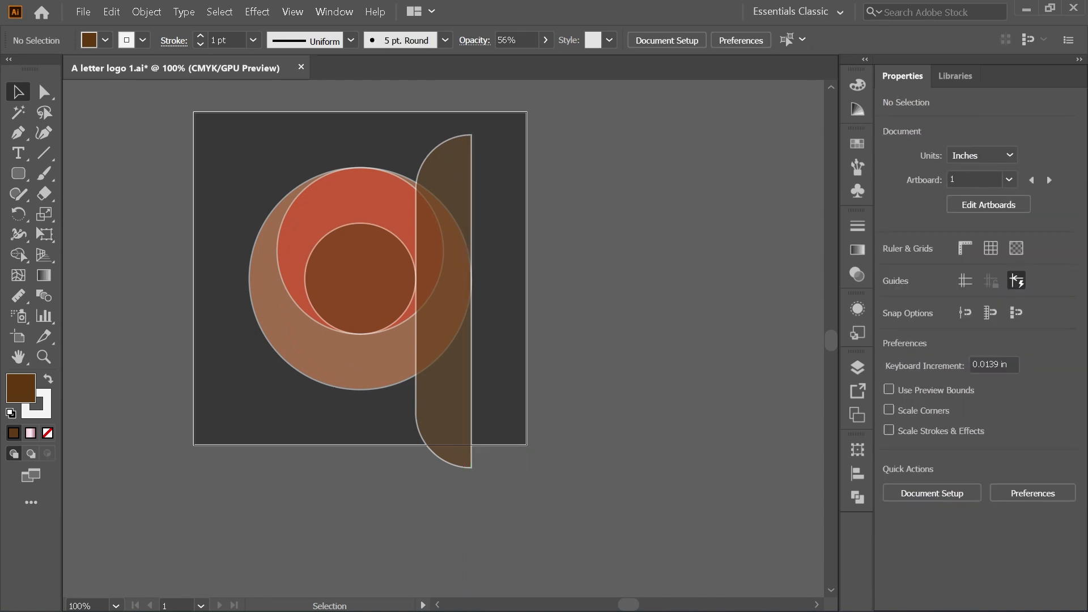
Draw a horizontal baseline and bottom-align all shapes to it as key object.
left_click(43, 153)
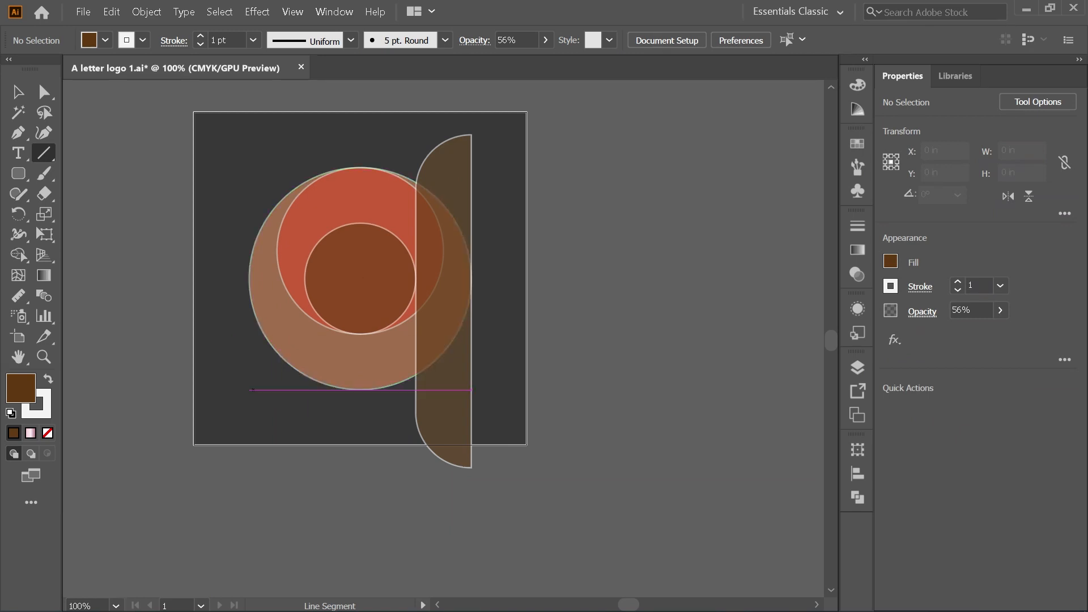
left_click(375, 388)
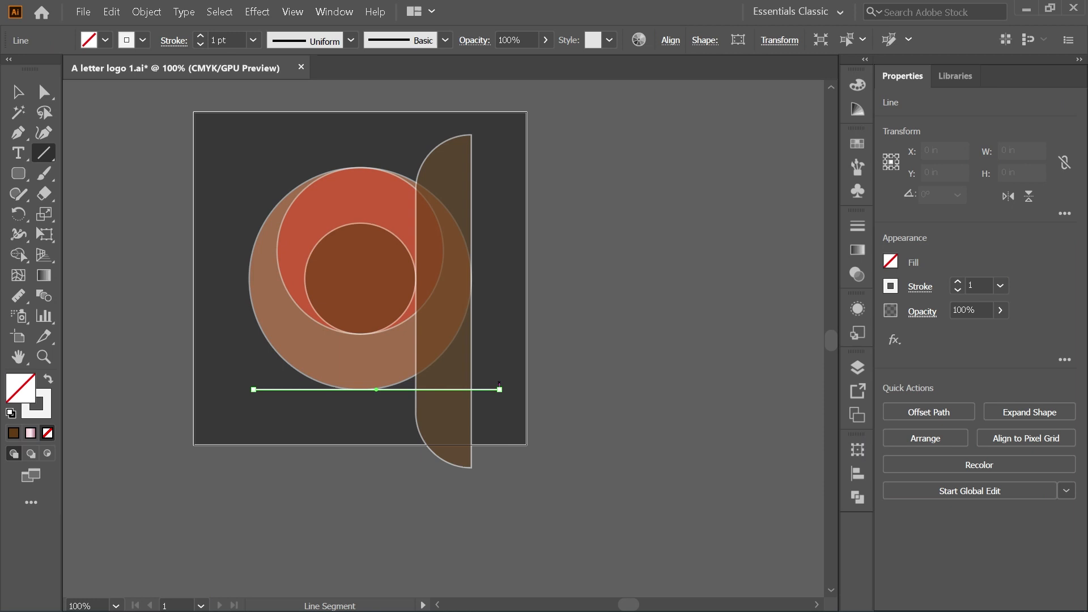
left_click(17, 92)
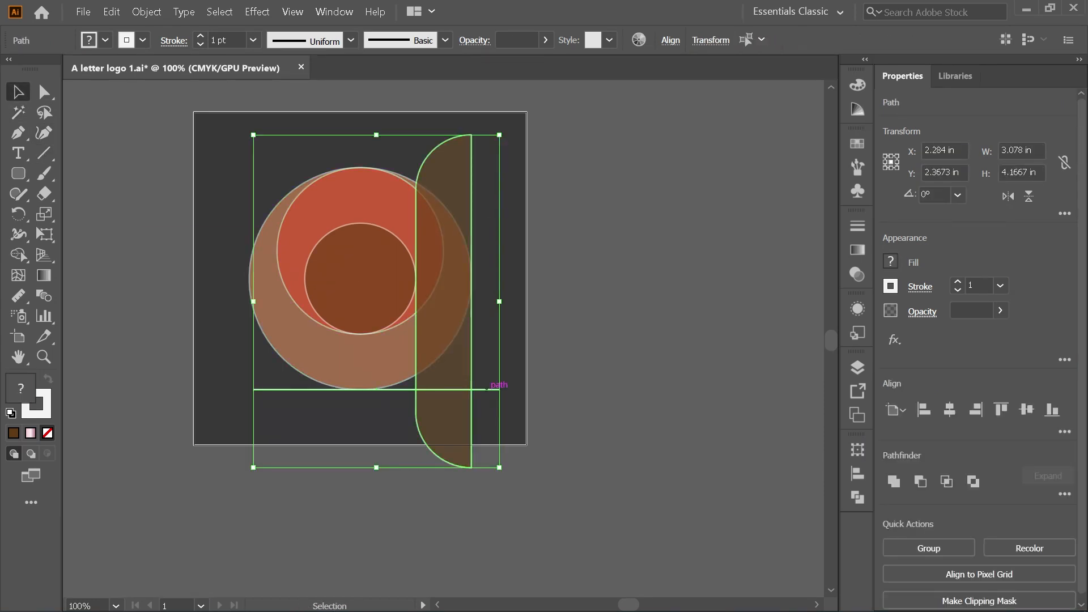
left_click(1001, 409)
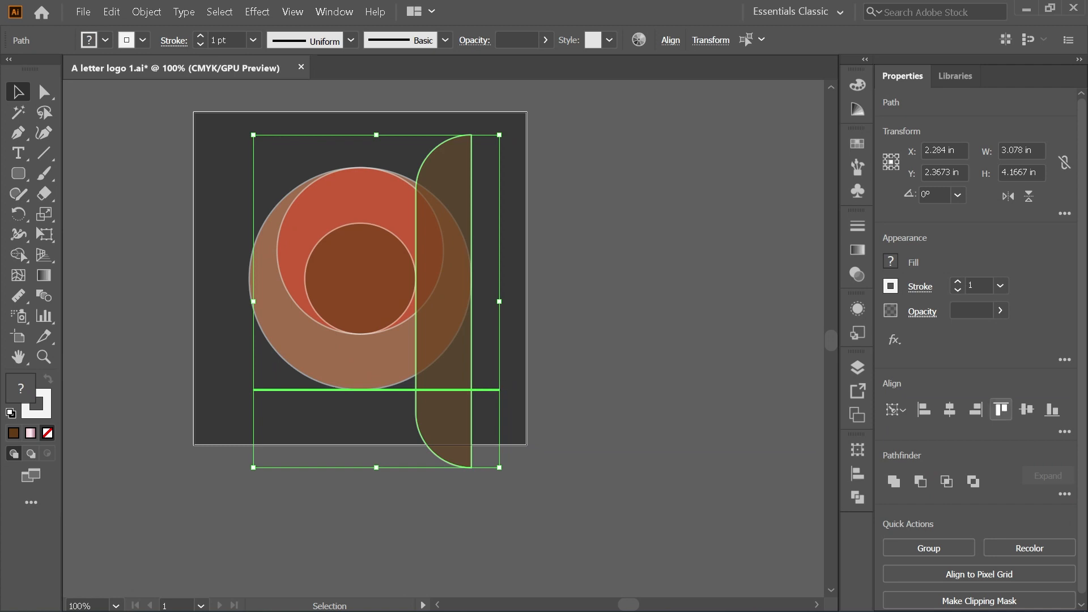
left_click(1053, 409)
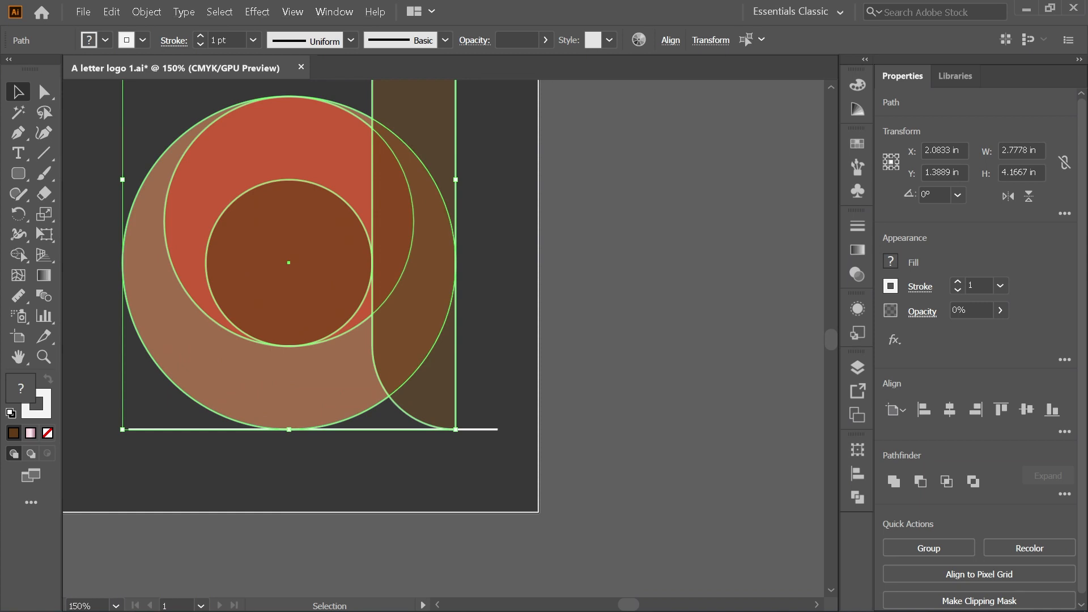
mouse_move(17, 255)
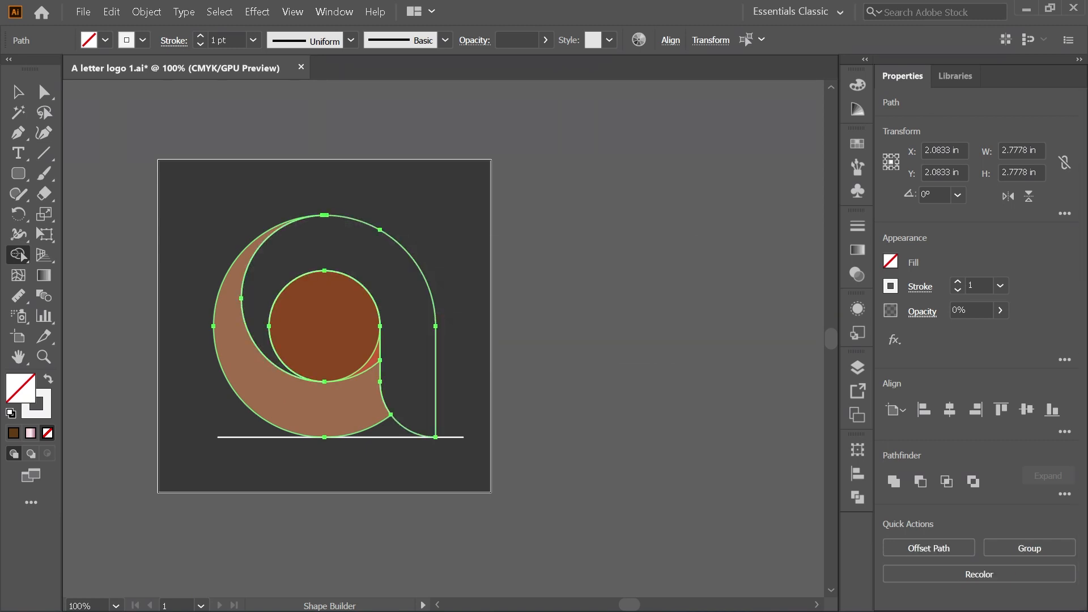
Merge the outer regions into a single light-grey 'a' shape with Shape Builder.
left_click(21, 386)
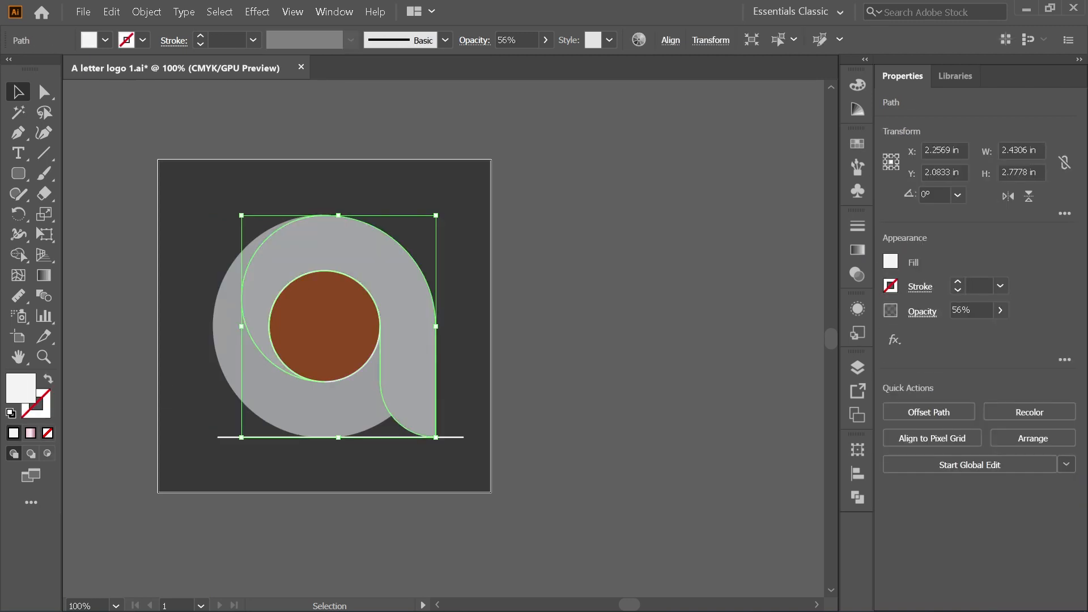
Apply linear gradient fills to both letter parts and delete the inner brown circle.
left_click(89, 40)
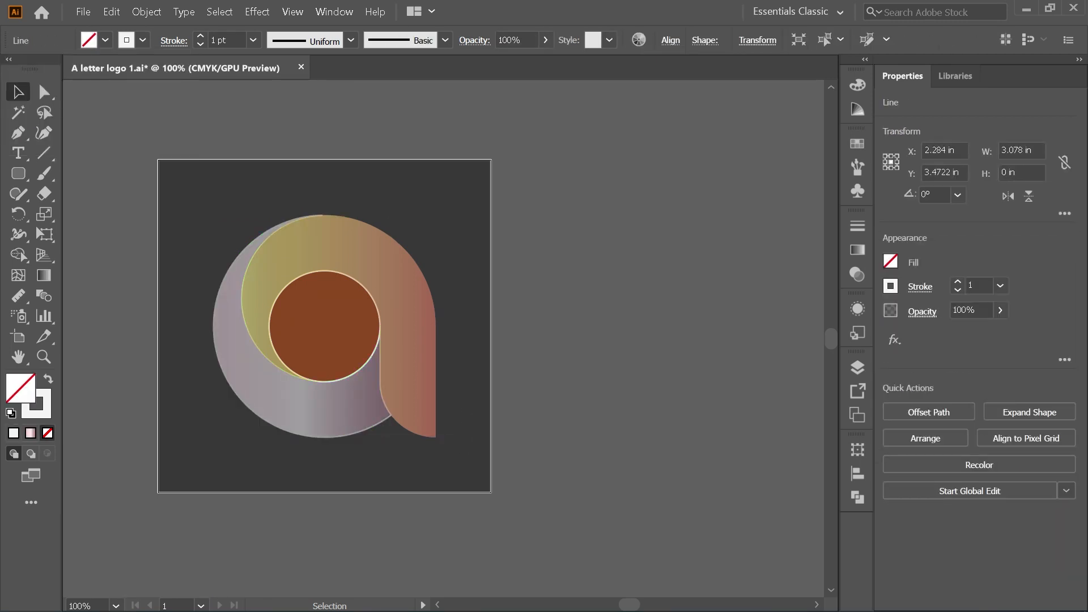
left_click(323, 327)
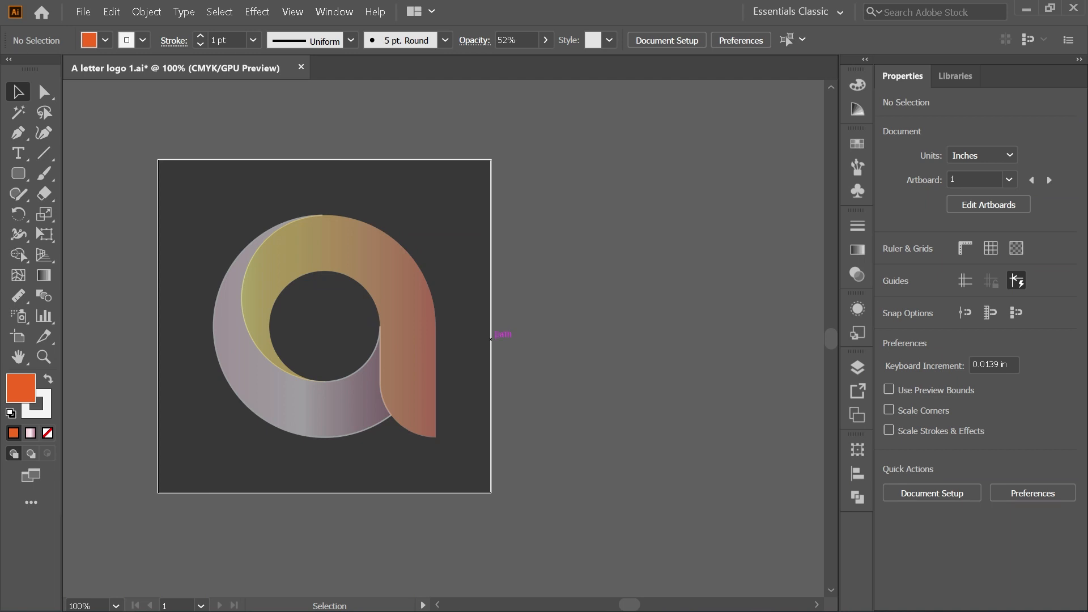
left_click(324, 327)
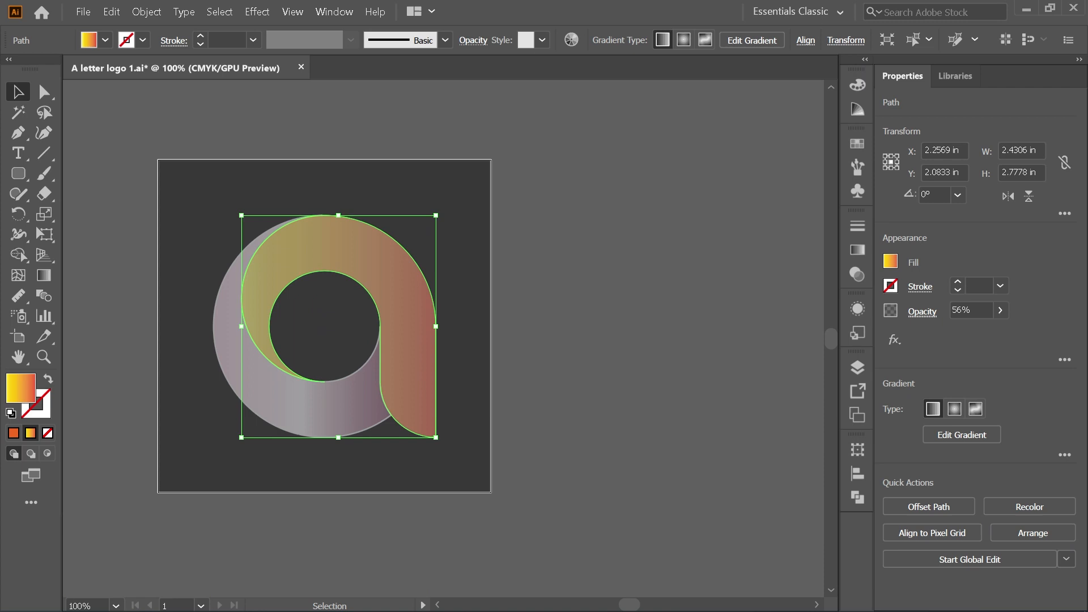
Switch the upper part to a freeform gradient with deep-red stem and red-orange top points.
left_click(975, 409)
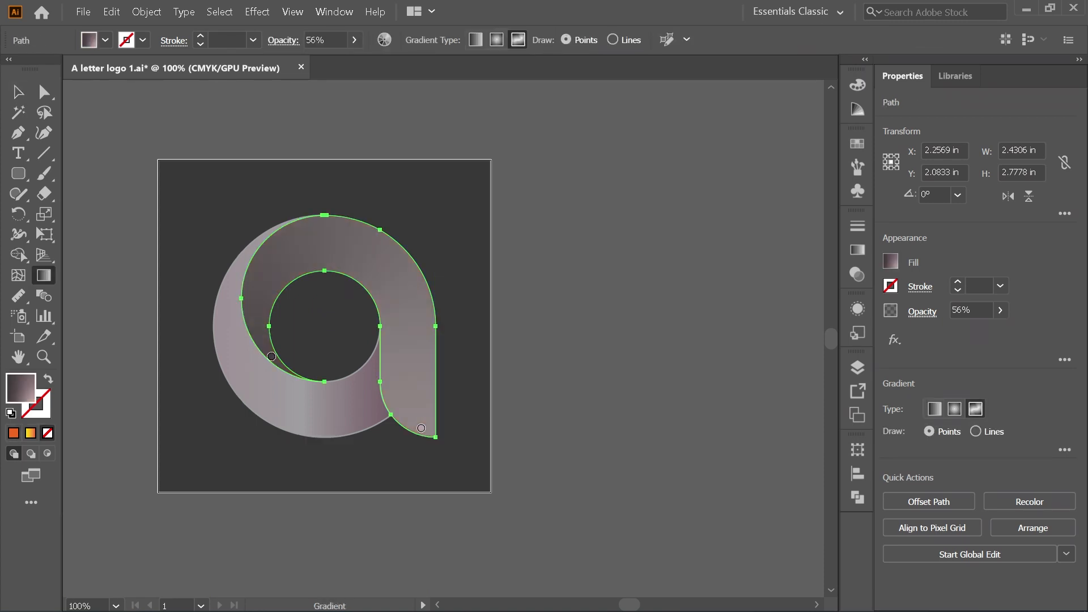
left_click(421, 428)
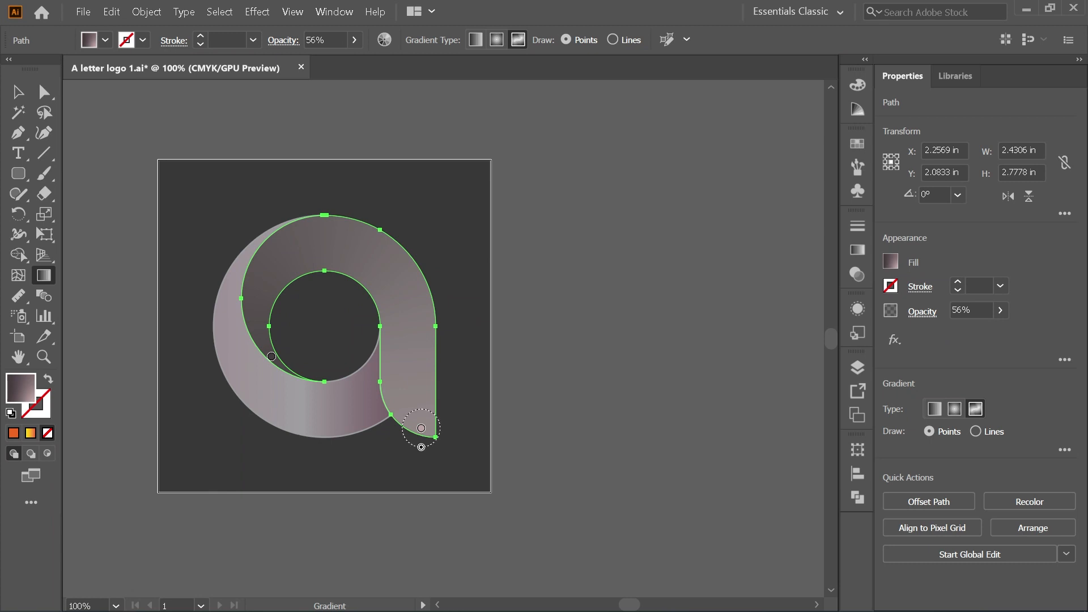
double_click(422, 429)
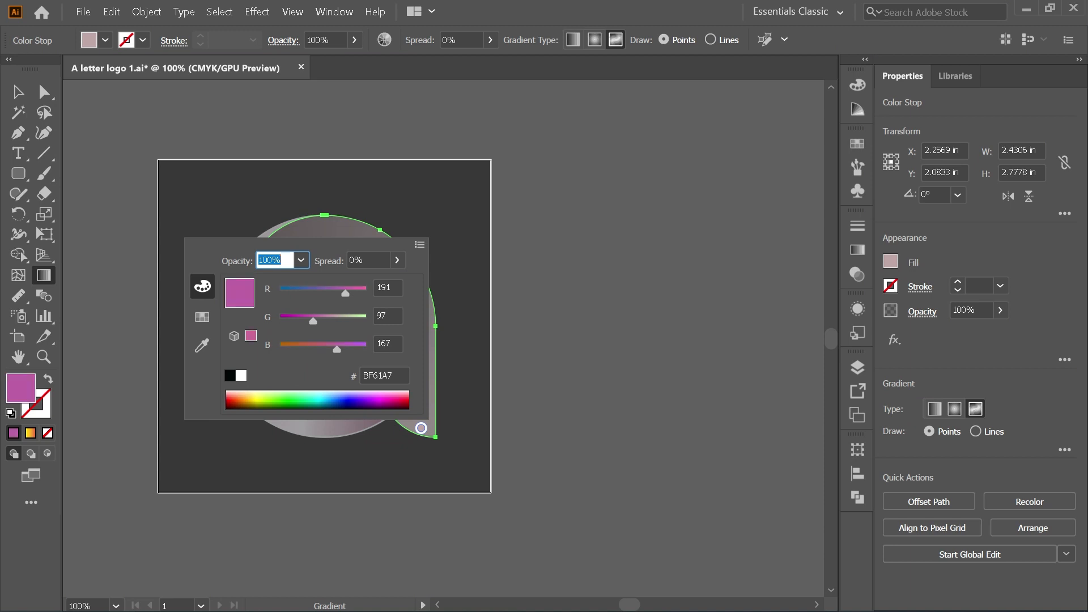
left_click_drag(313, 320, 316, 321)
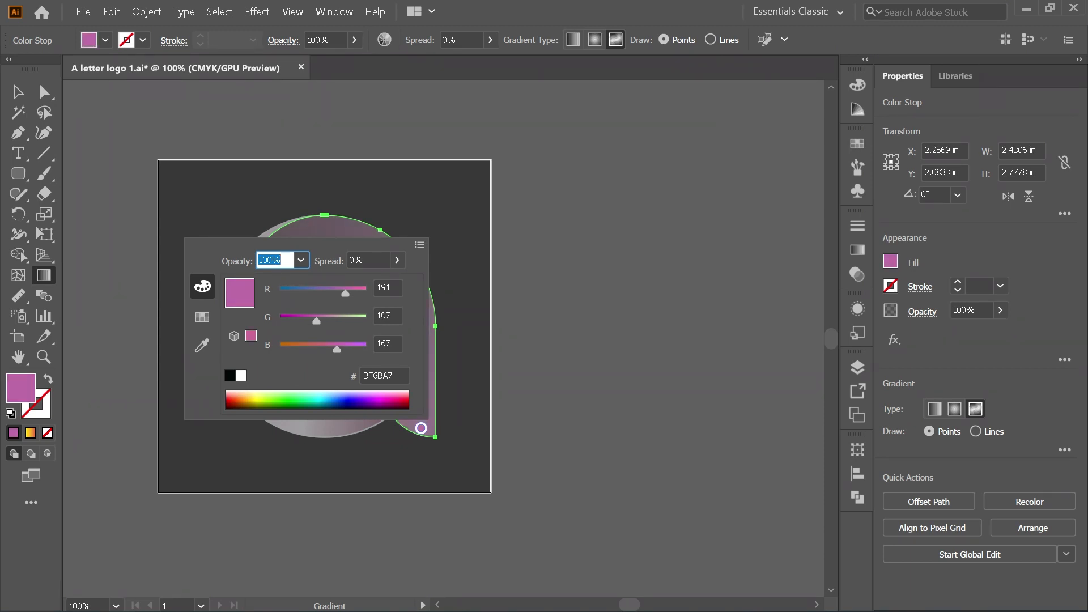
left_click_drag(336, 351, 344, 350)
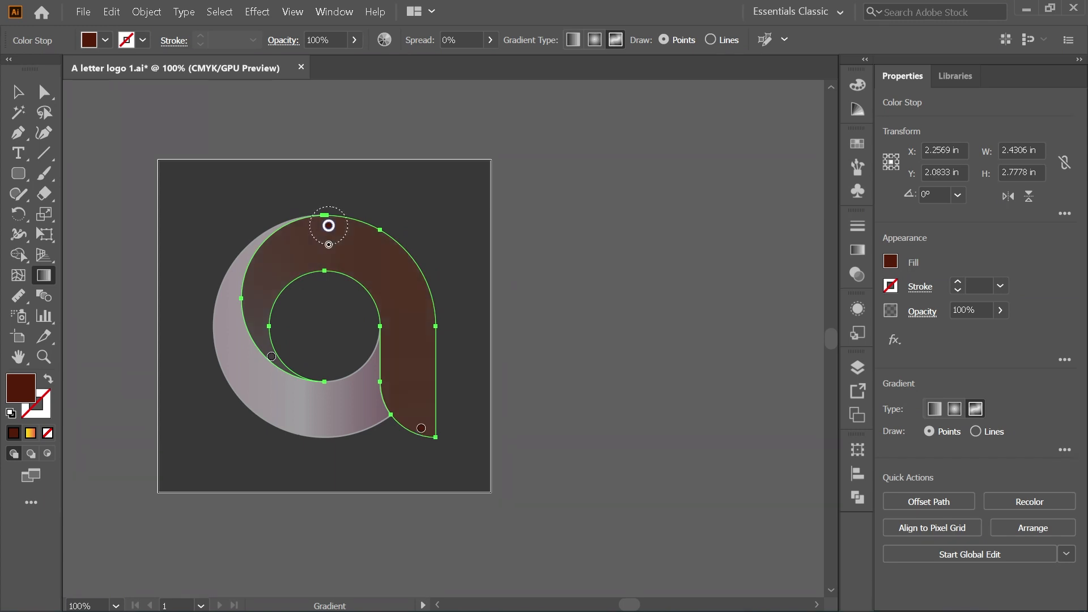
double_click(329, 225)
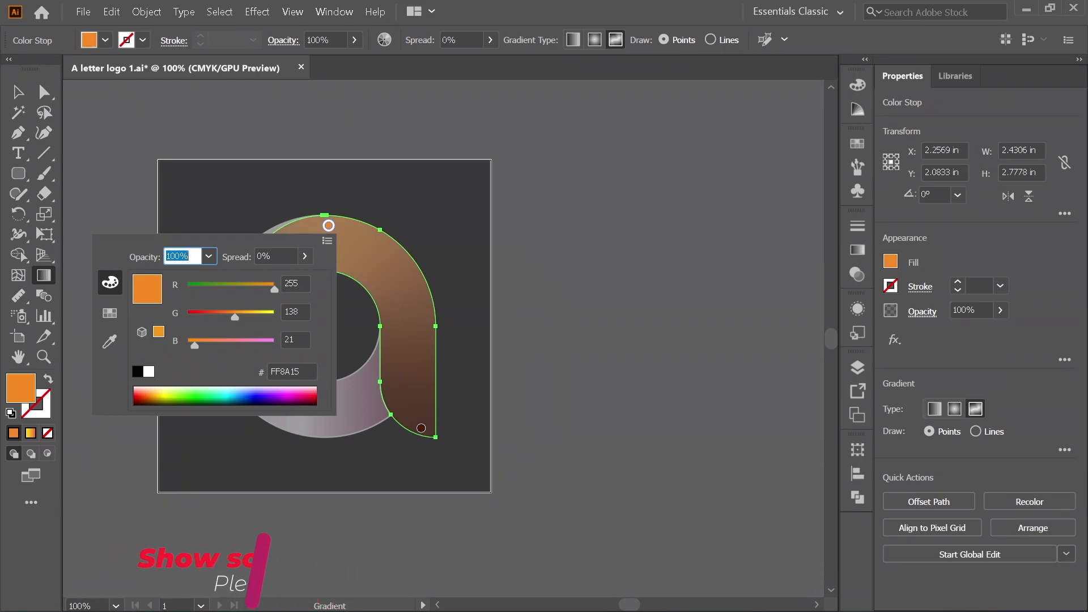
left_click_drag(235, 317, 217, 317)
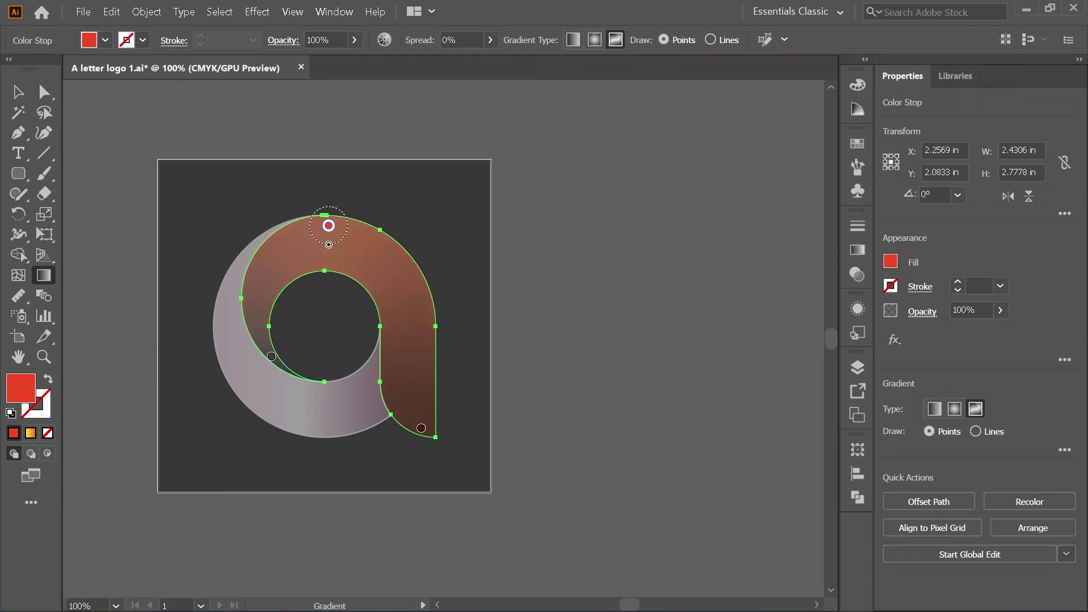
Recolour the left-curve points and reposition the stem colour point to shape the blend.
left_click(271, 356)
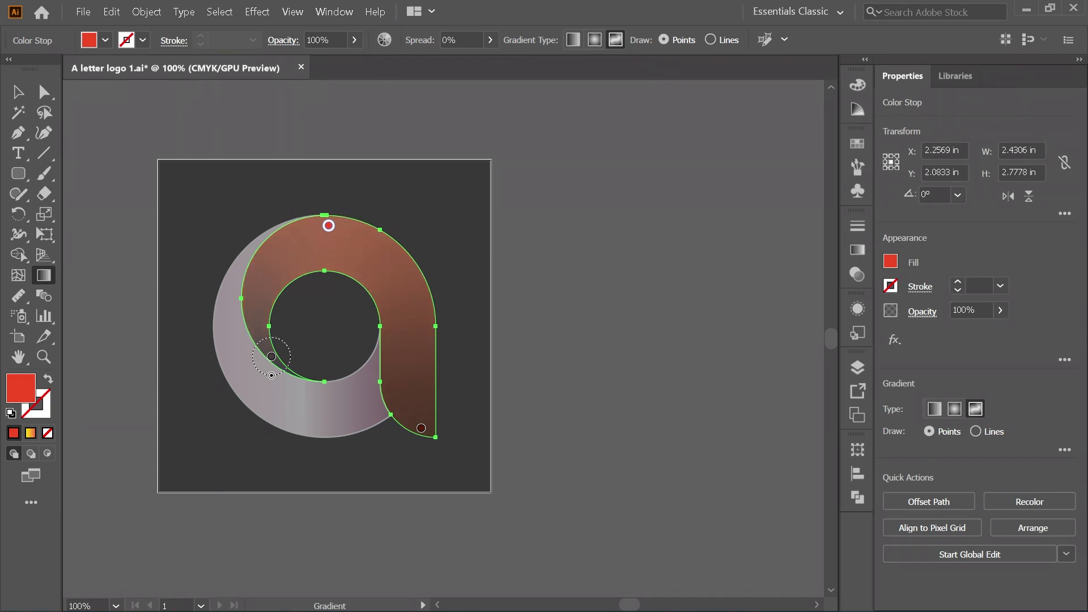
double_click(271, 356)
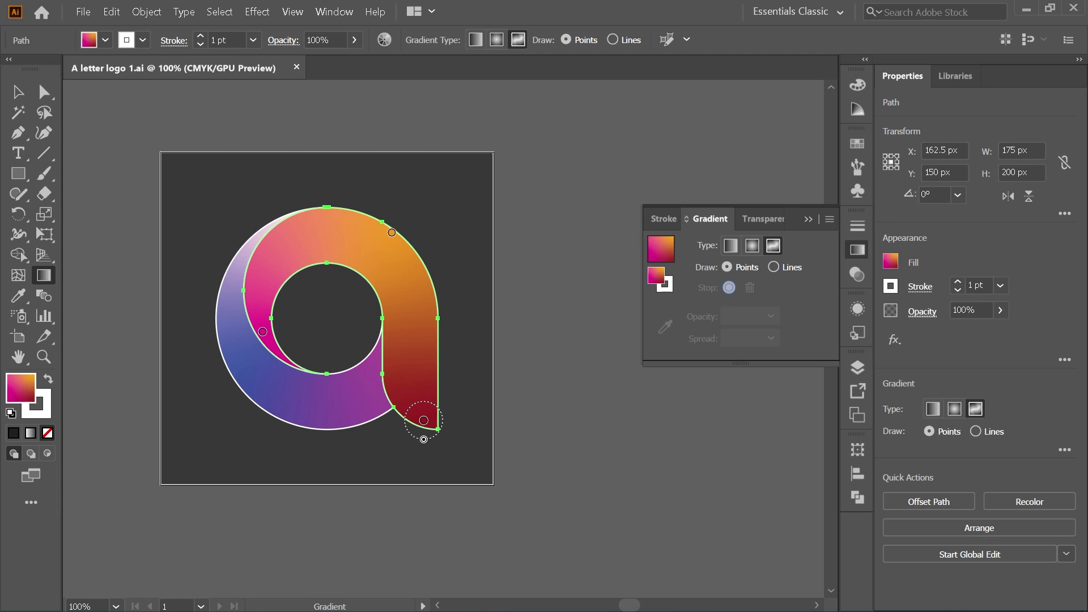
left_click(391, 232)
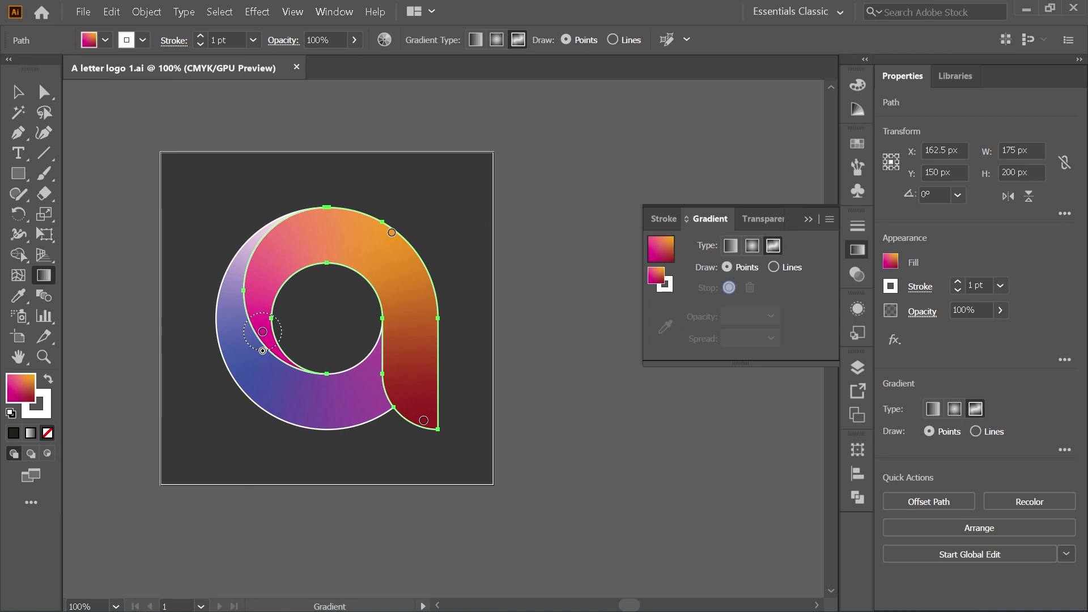
left_click(424, 420)
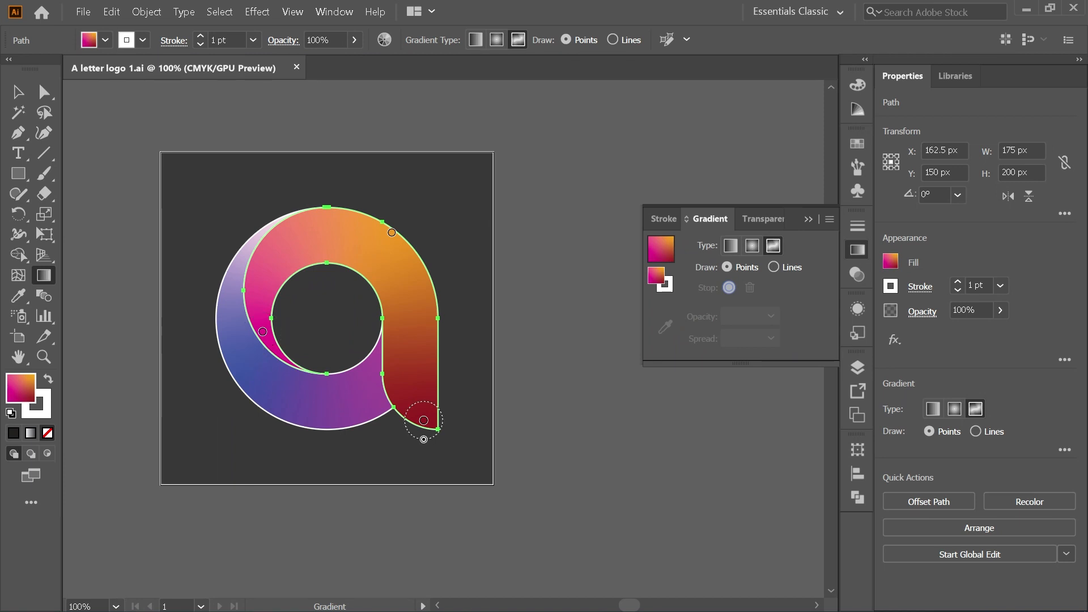
left_click_drag(424, 420, 419, 361)
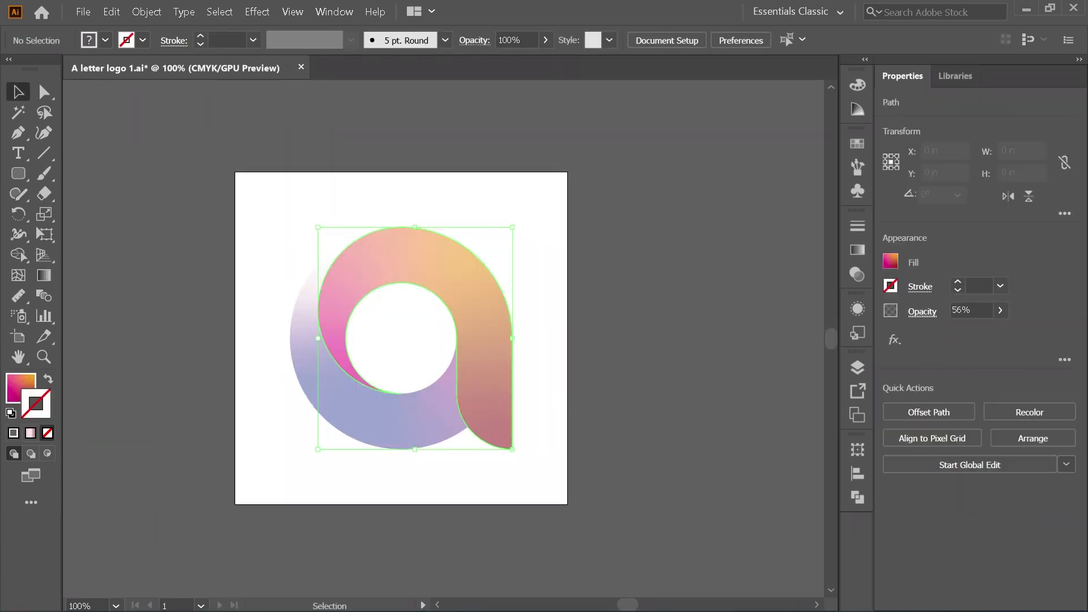
left_click(415, 339)
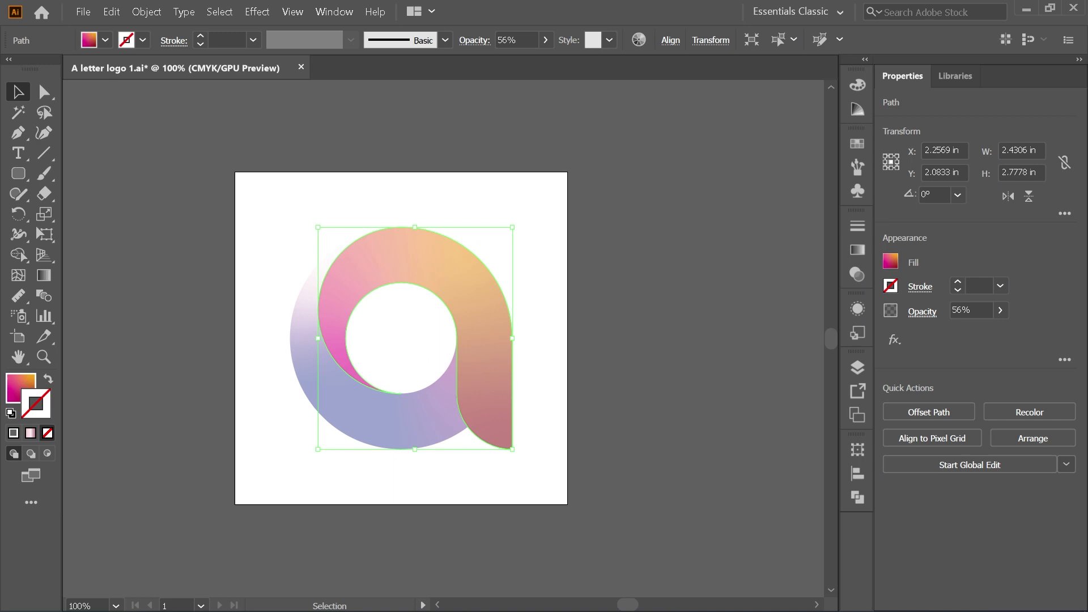
Raise the upper part's opacity to 100% in the Appearance panel.
left_click(857, 308)
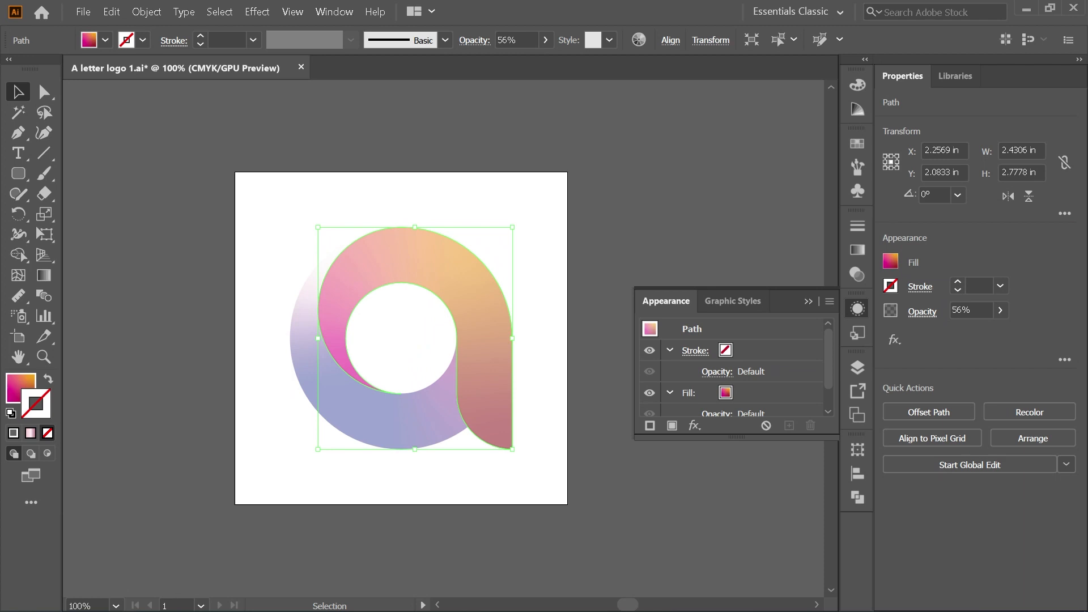
scroll("down", 3)
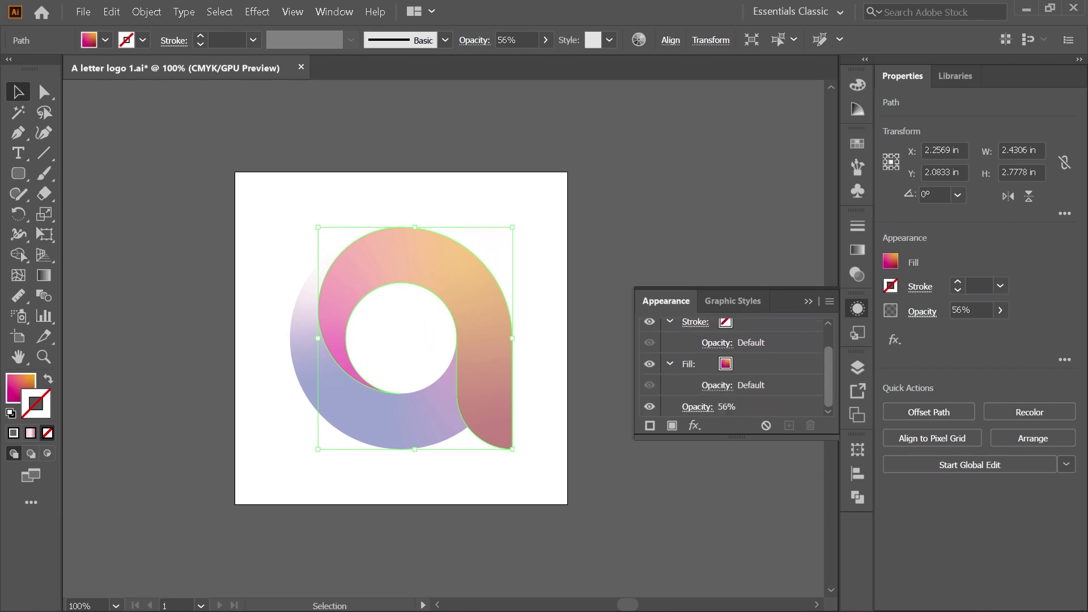
left_click(726, 407)
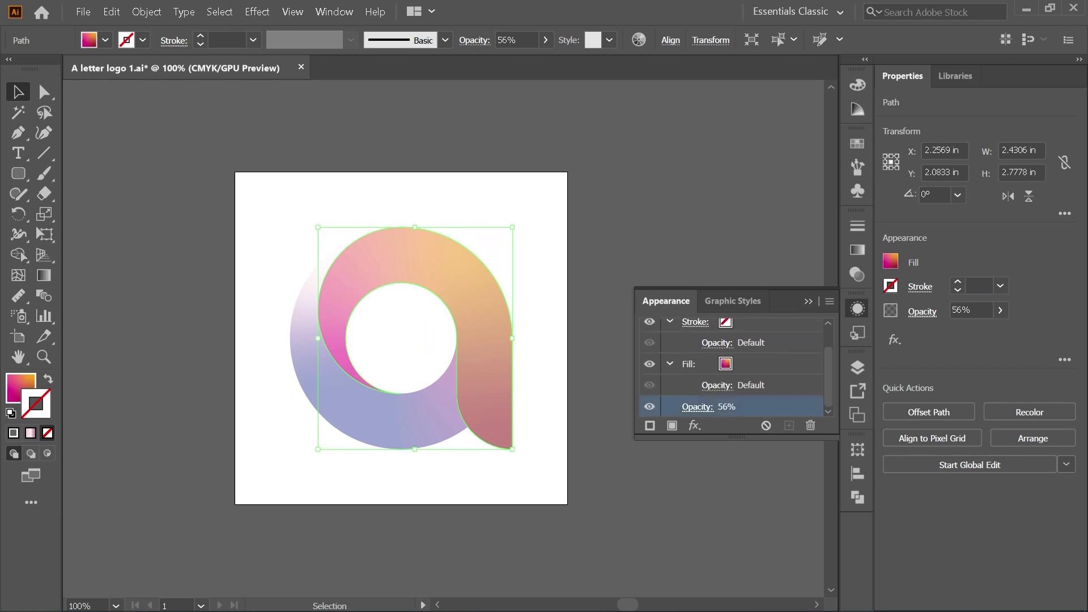
left_click(697, 407)
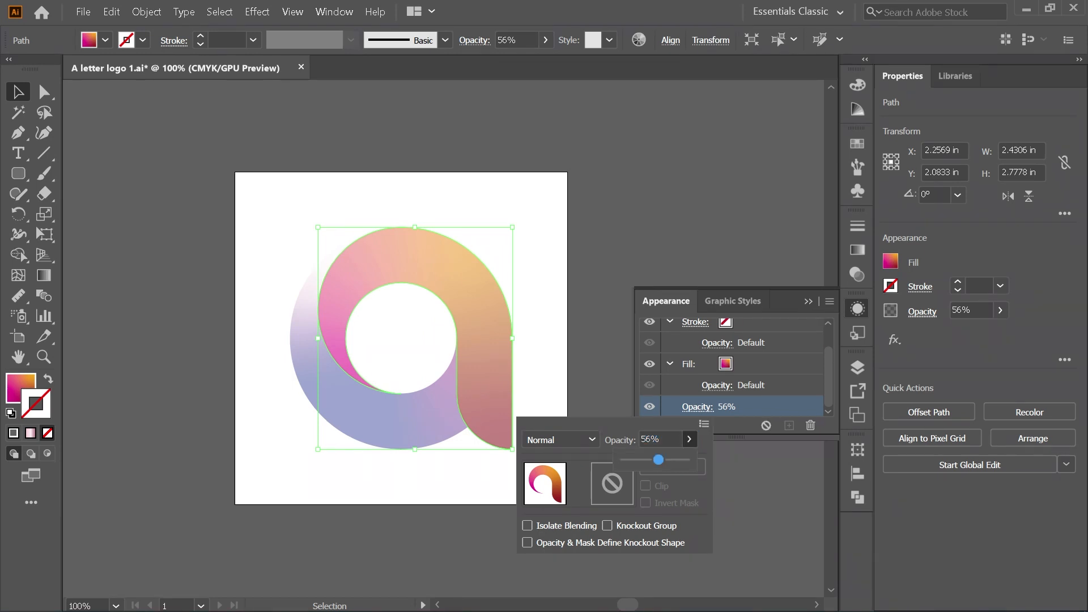
left_click_drag(659, 459, 686, 460)
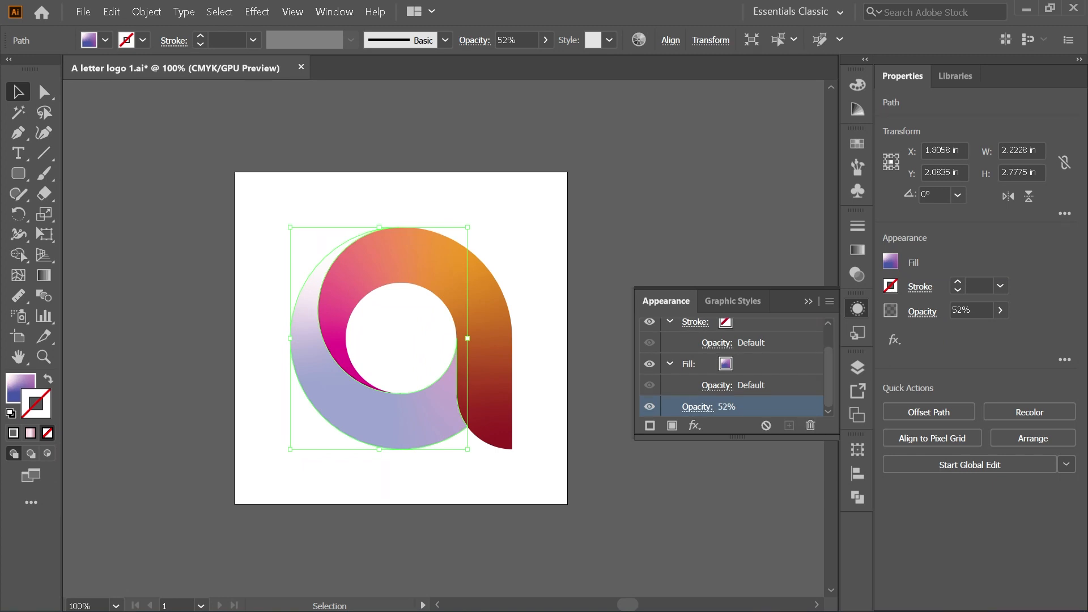
left_click(697, 407)
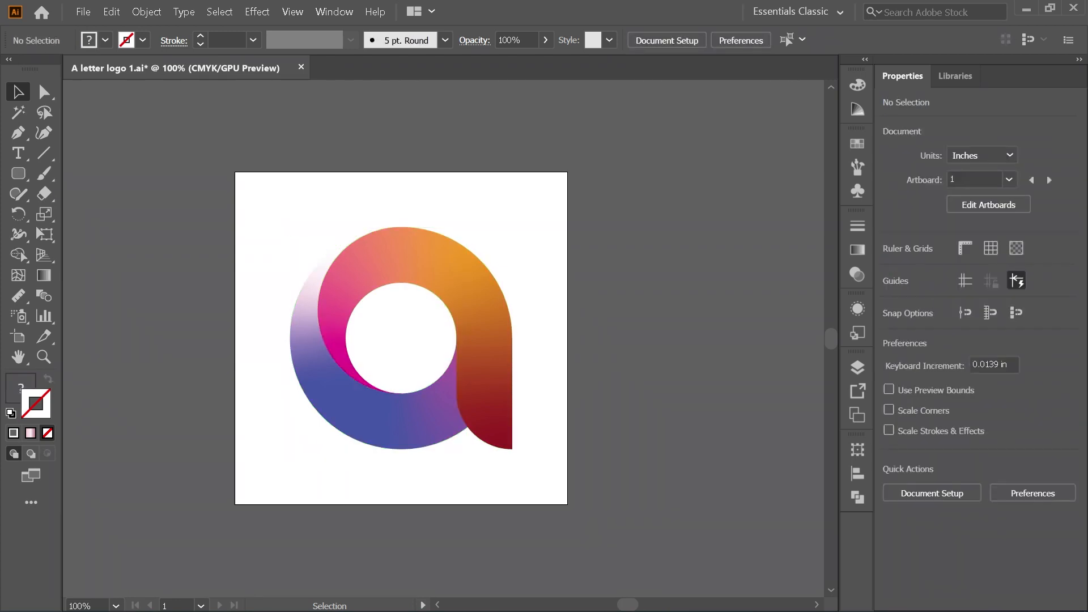
Show the Color panel beside the finished 'a' logo artwork.
left_click(401, 338)
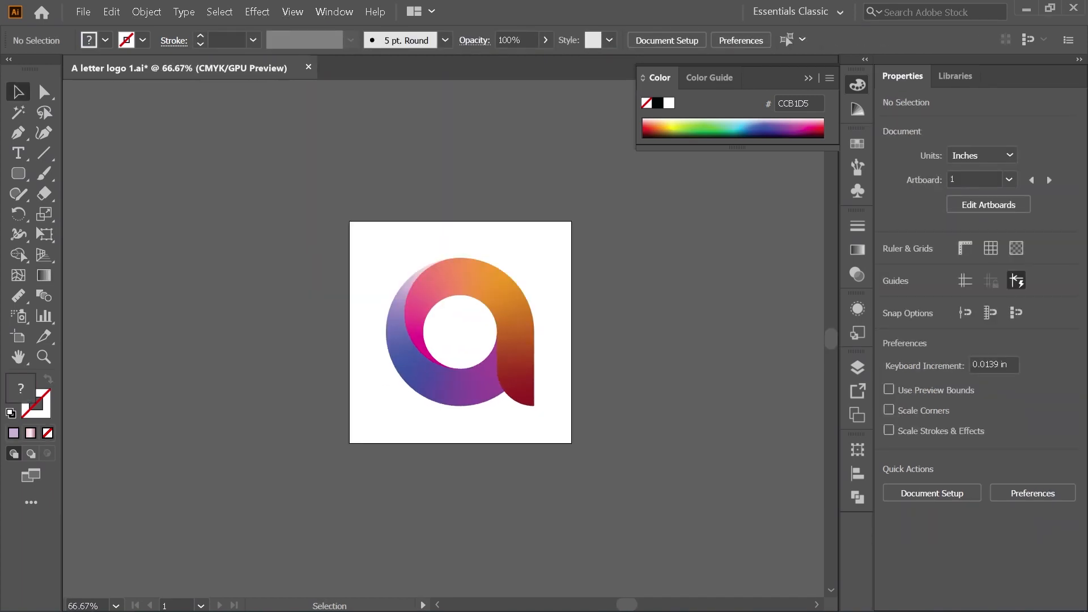
Start an Export As of the artboard as PNG from the File menu.
left_click(82, 11)
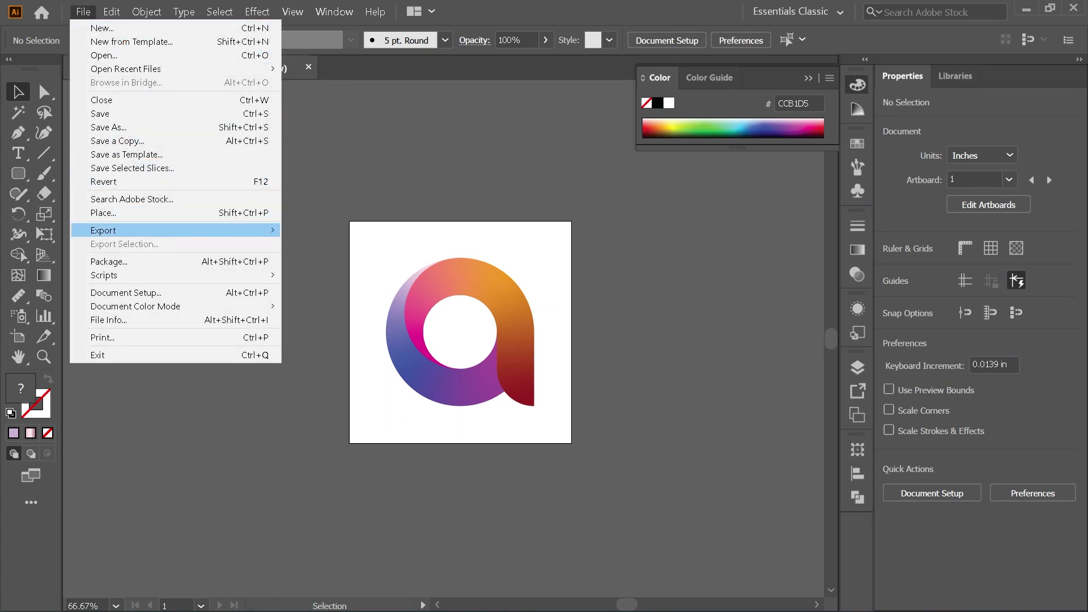
mouse_move(103, 230)
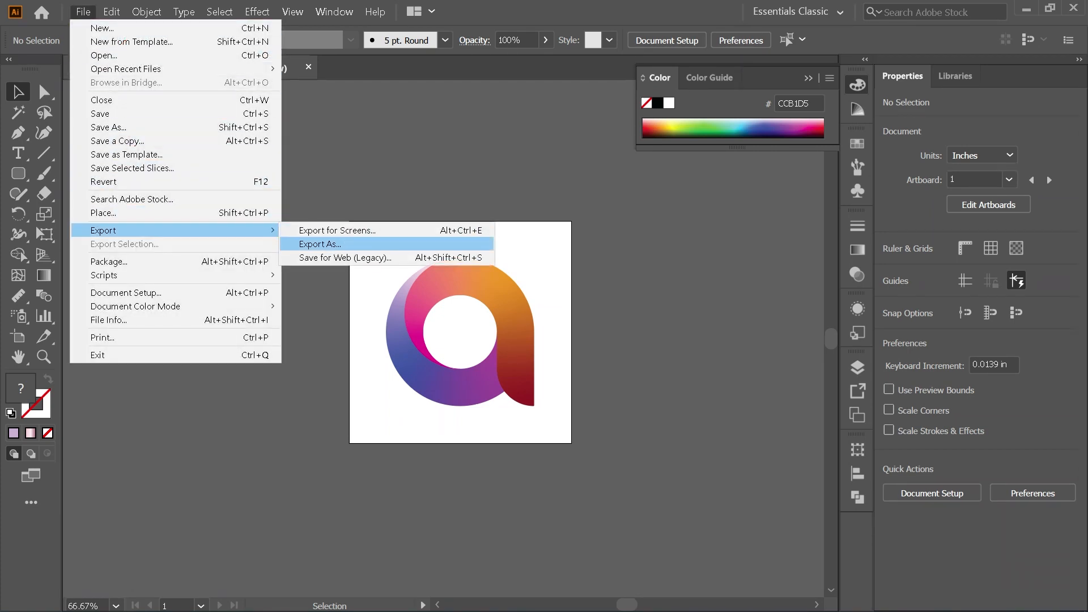
left_click(321, 243)
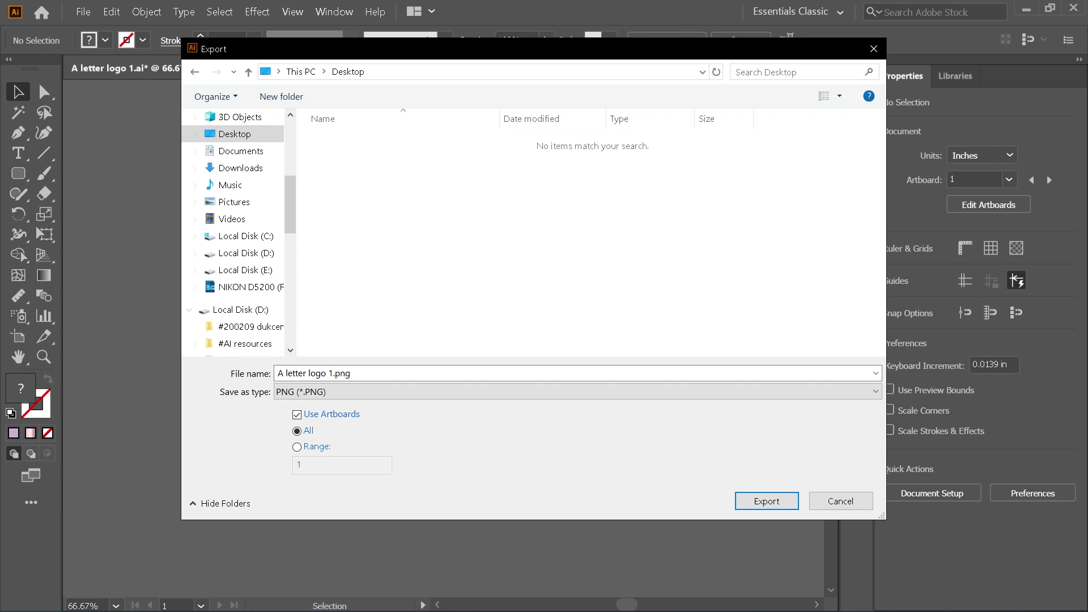
left_click(766, 500)
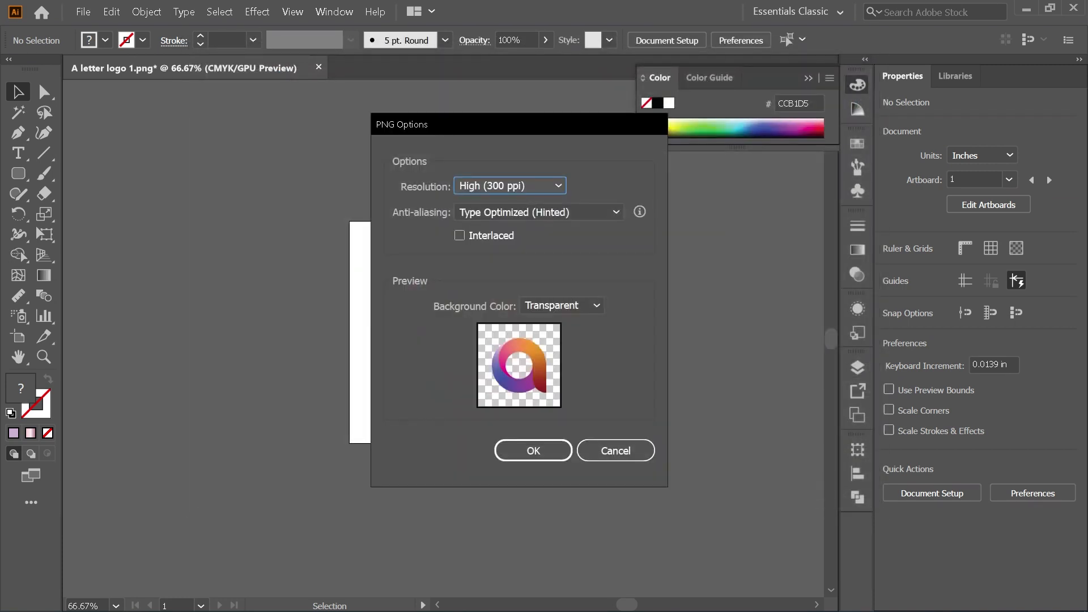
Set a custom 500 ppi resolution with transparent background and confirm the PNG export.
left_click(509, 184)
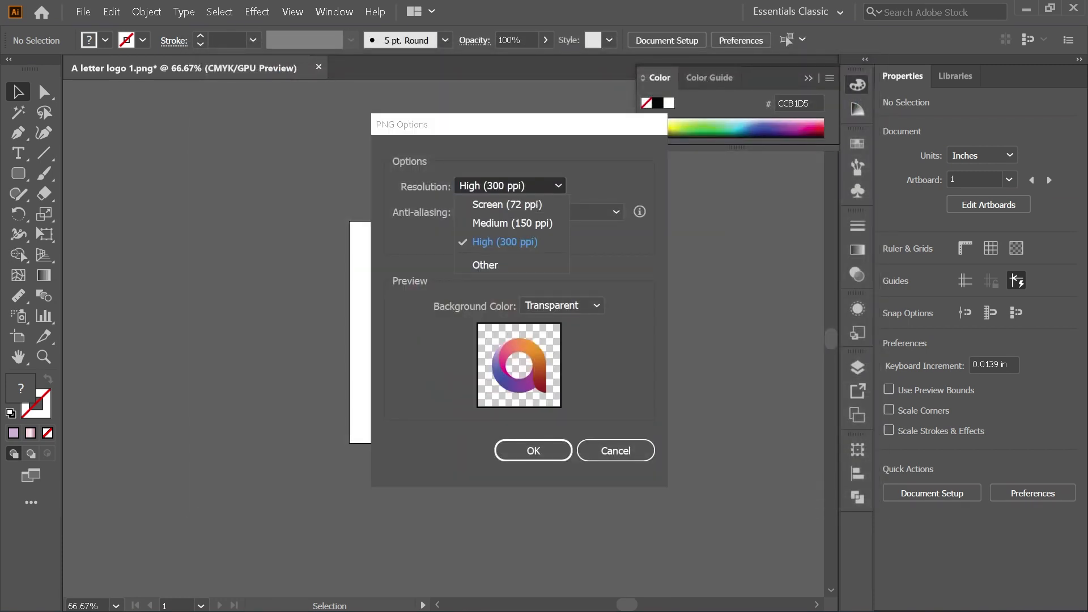
left_click(484, 264)
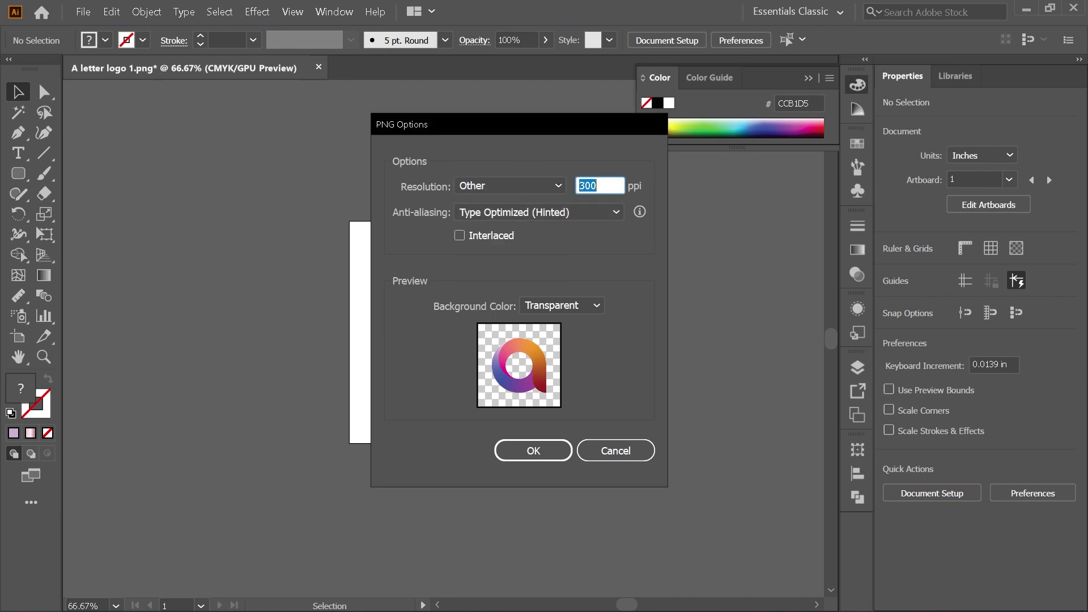
type("5")
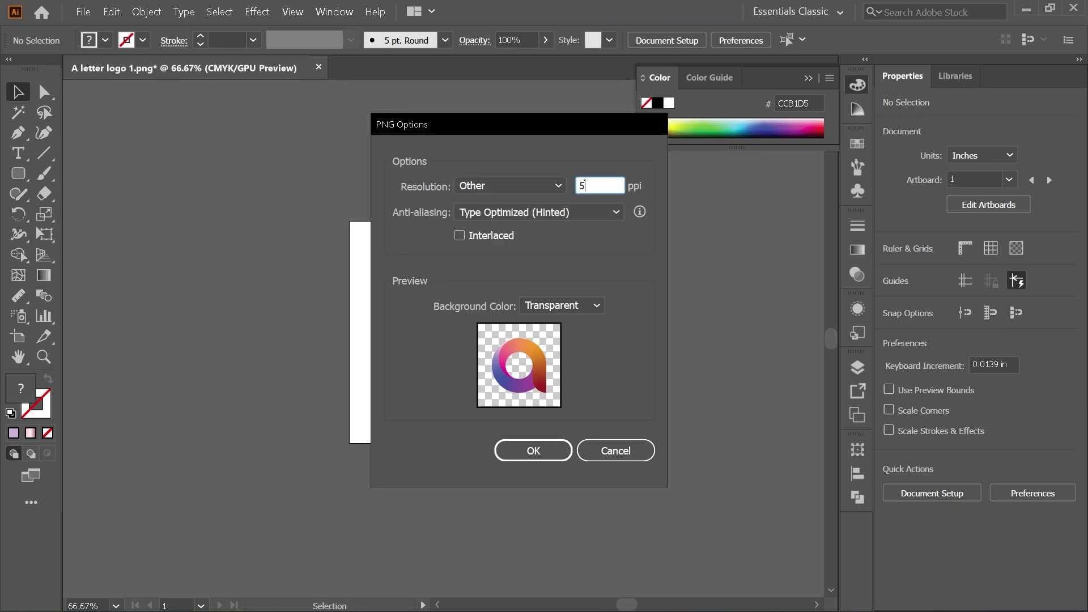
type("00")
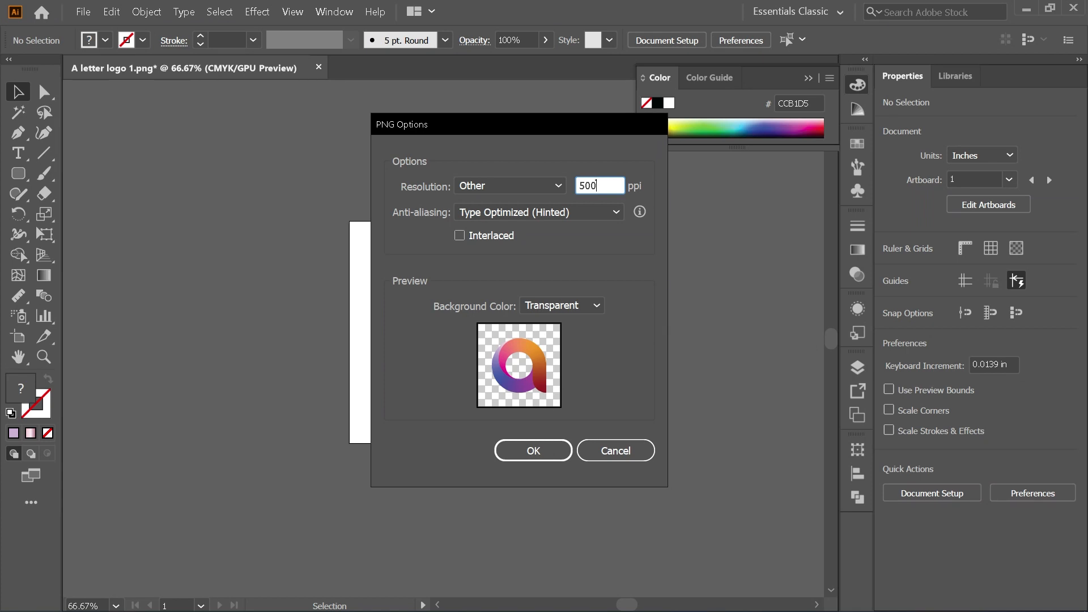
left_click(533, 450)
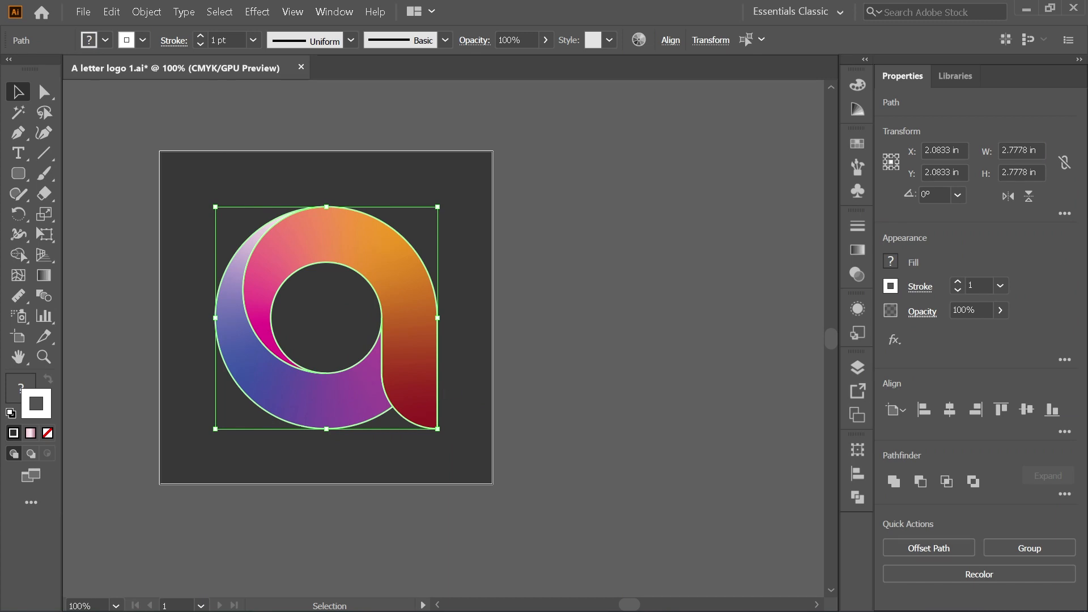
Begin exporting the outlined logo, then close the export window without exporting.
left_click(81, 12)
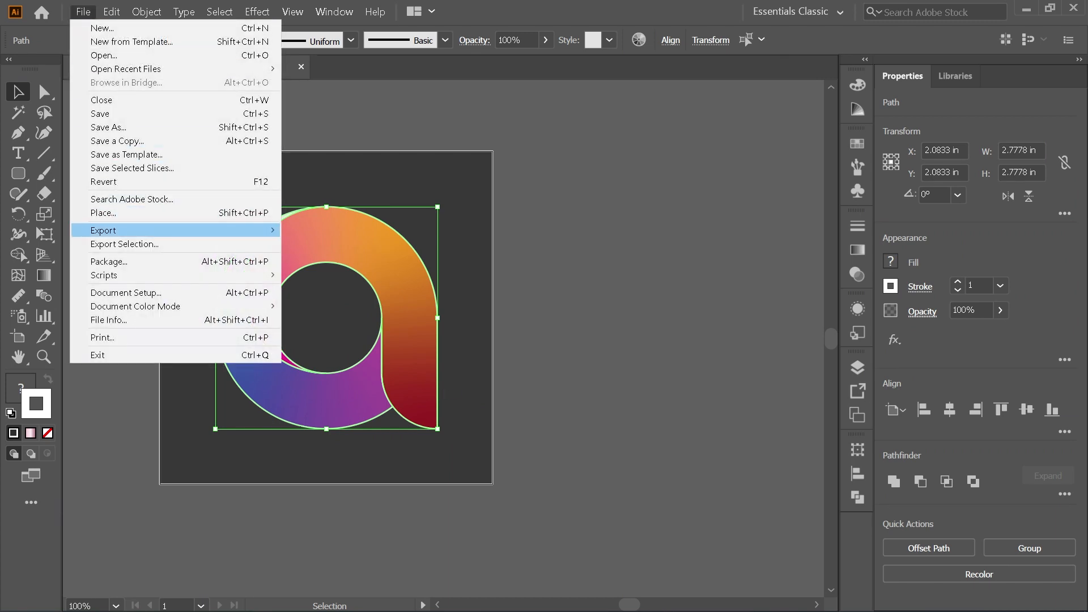
left_click(103, 230)
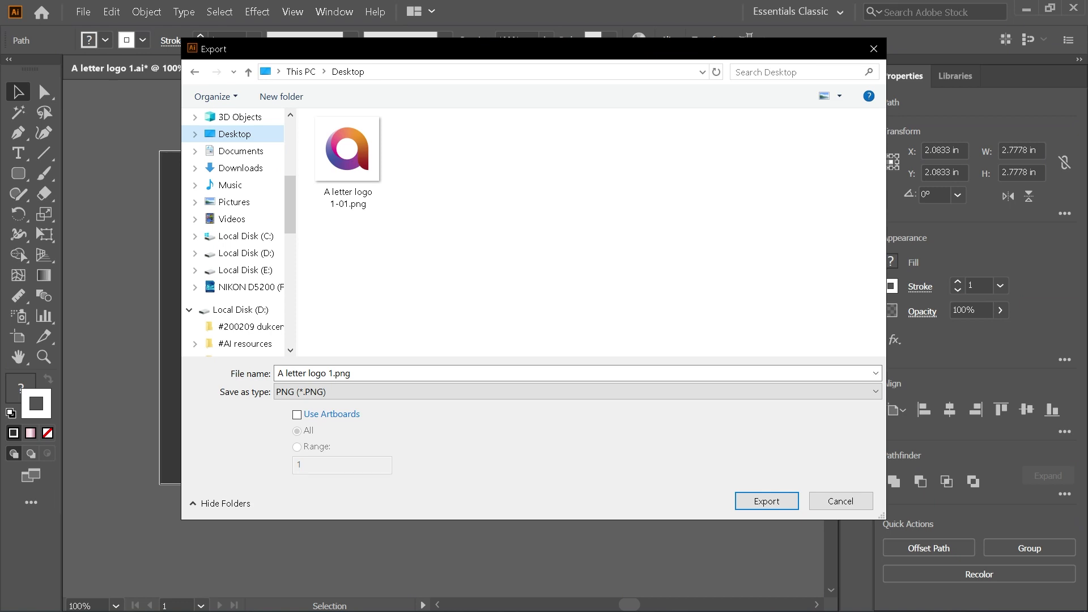
left_click(766, 501)
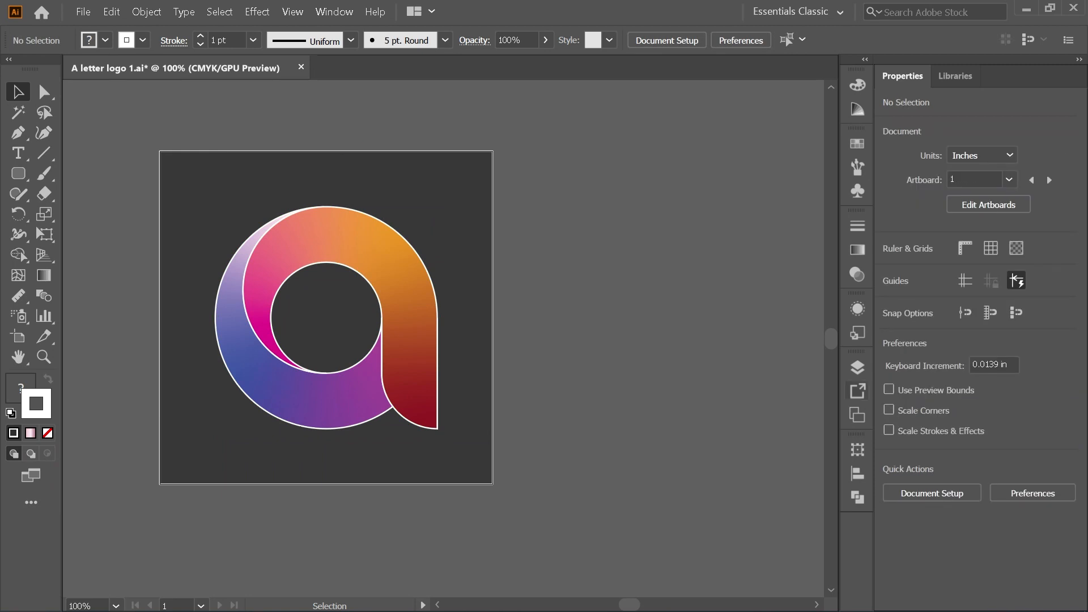
Export the outlined logo using artboard bounds as A letter logo 2-01.png to the Desktop.
left_click(82, 11)
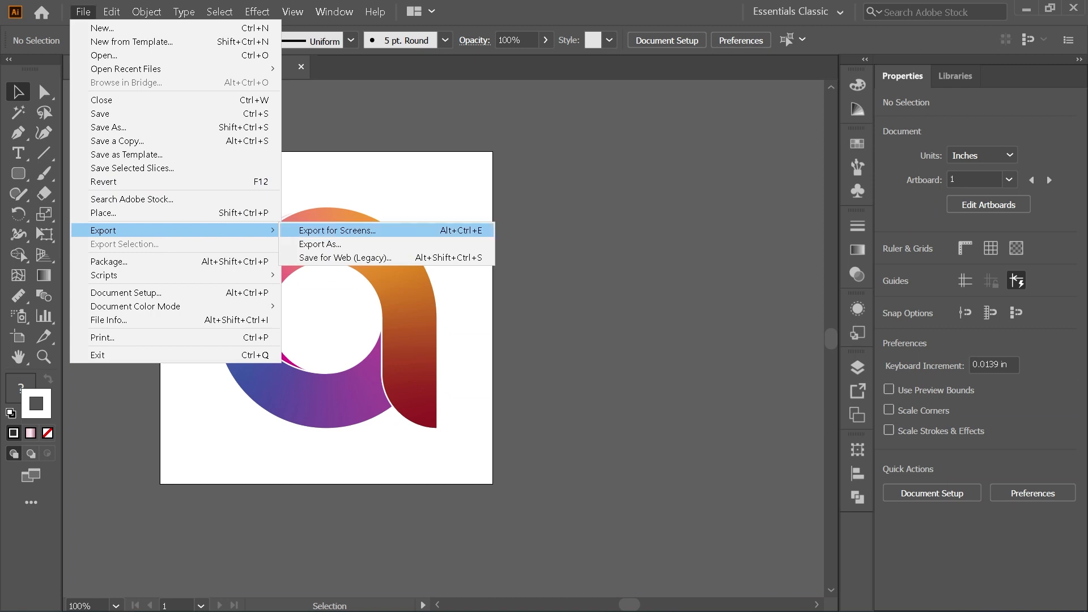
left_click(320, 245)
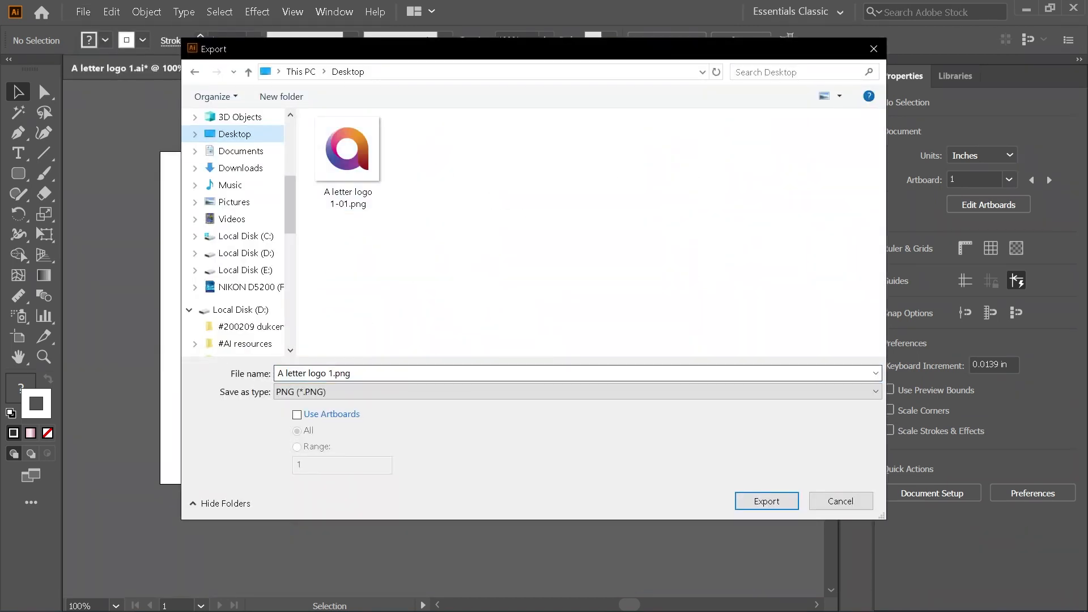
left_click(297, 414)
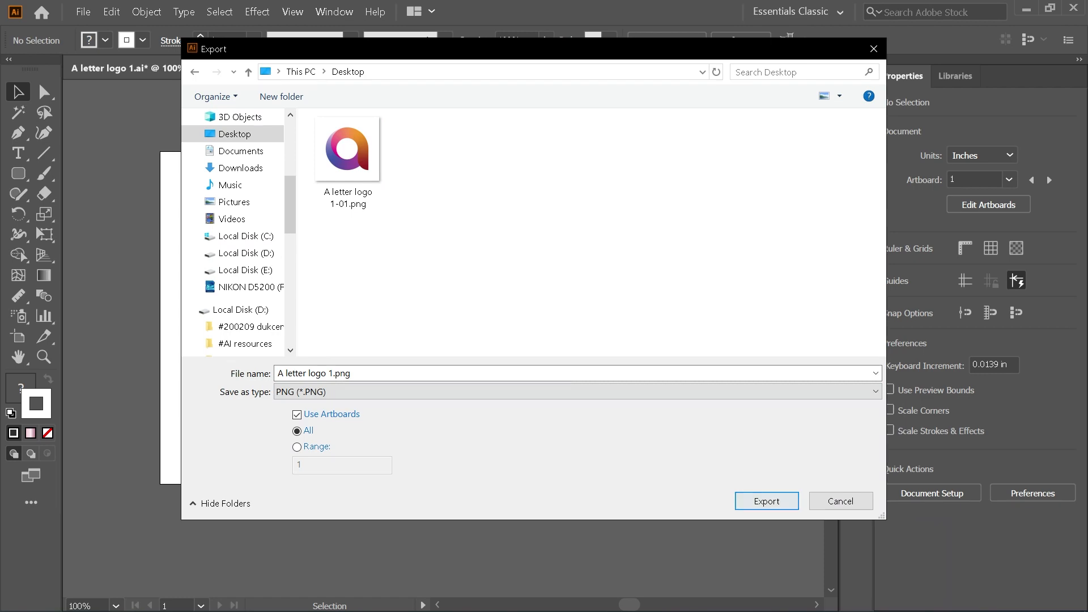
left_click(766, 501)
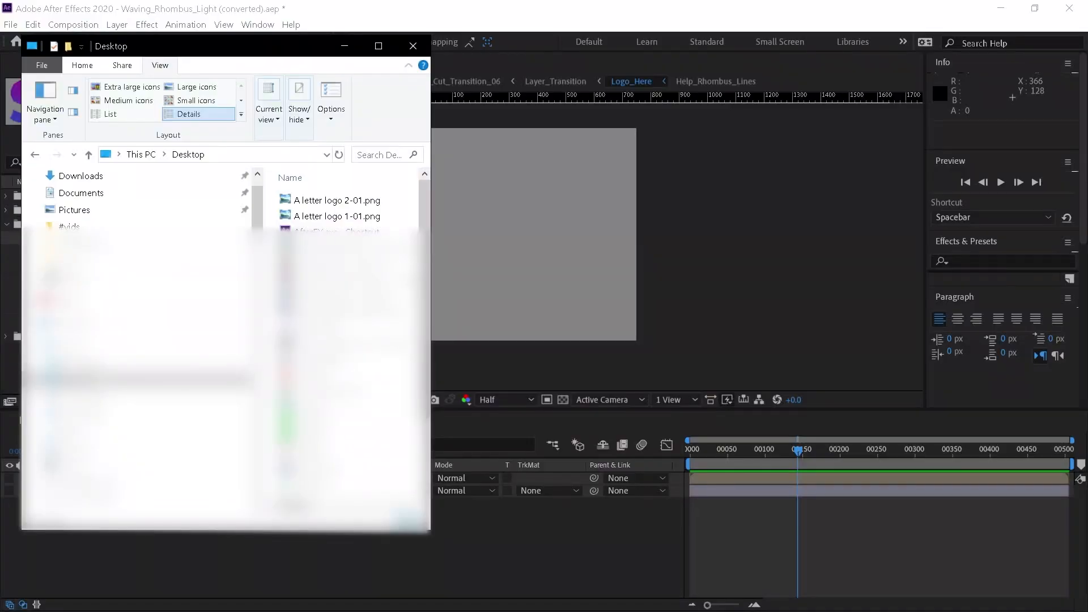
Import A letter logo 2-01.png into Logo_Here and view it in the Main_1080p mockup.
left_click(339, 216)
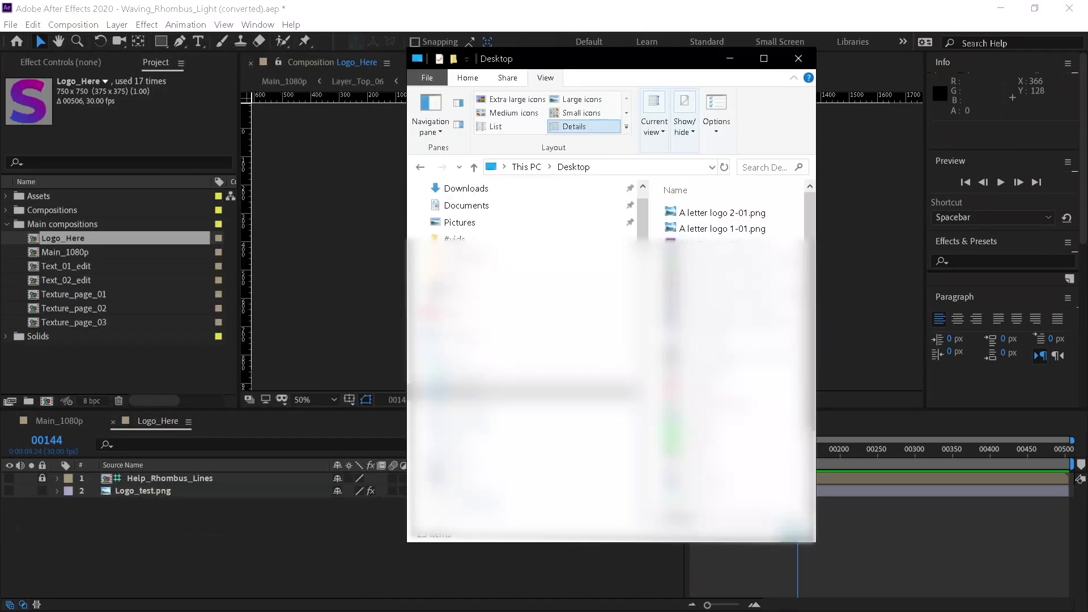
left_click(723, 212)
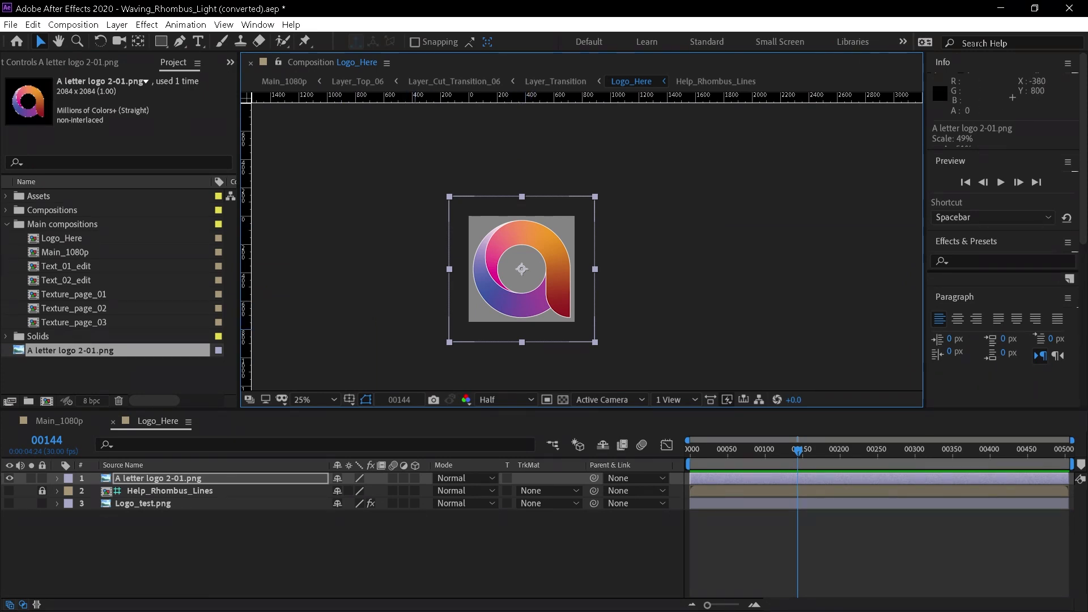
left_click(283, 82)
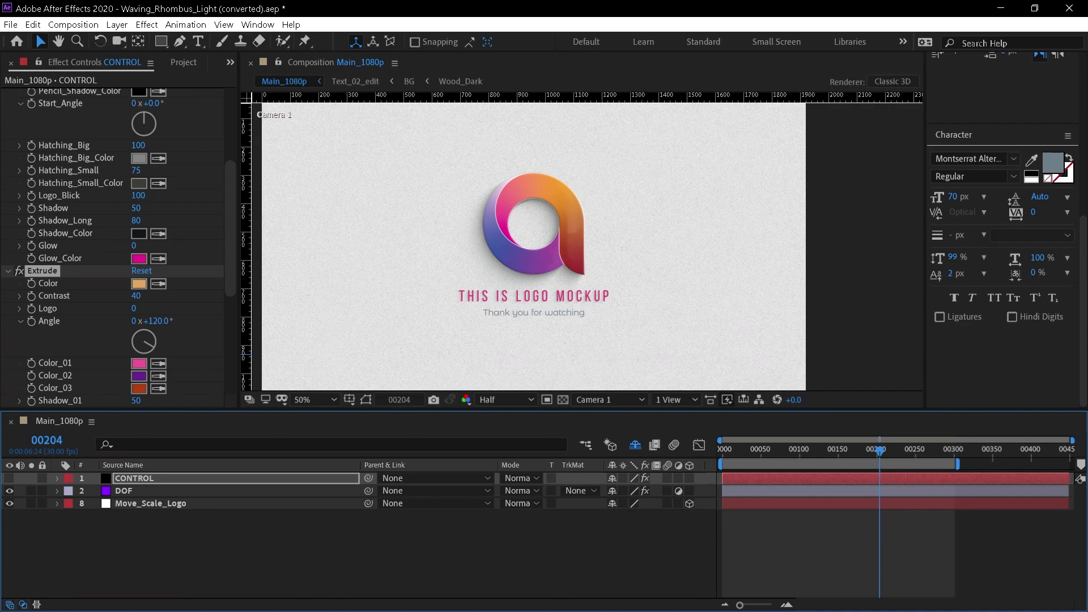
Add Main_1080p to the Render Queue and bring up its Output Module settings.
left_click(73, 24)
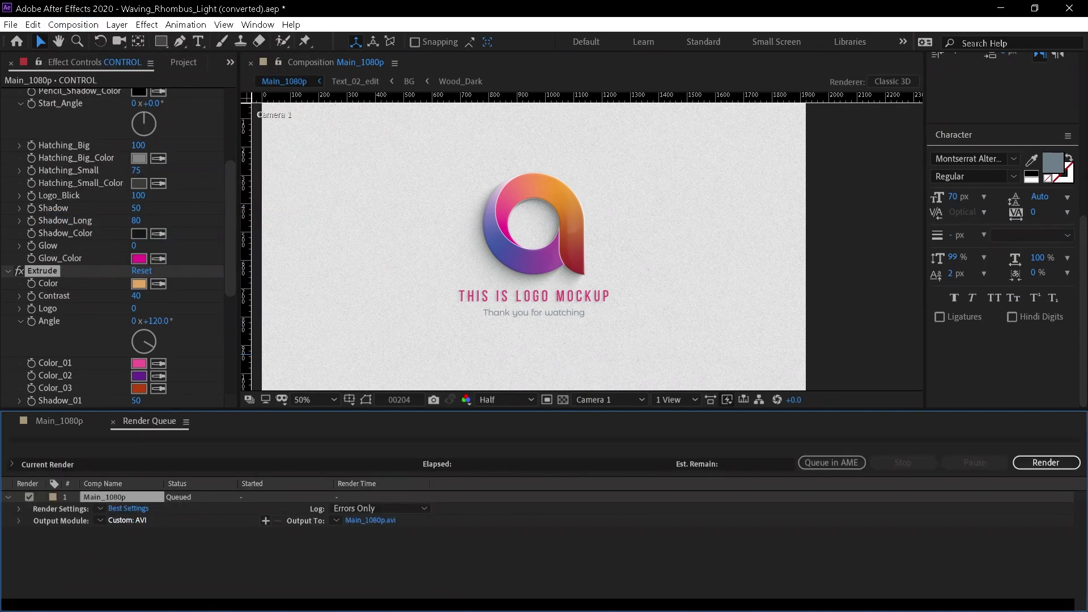
left_click(127, 520)
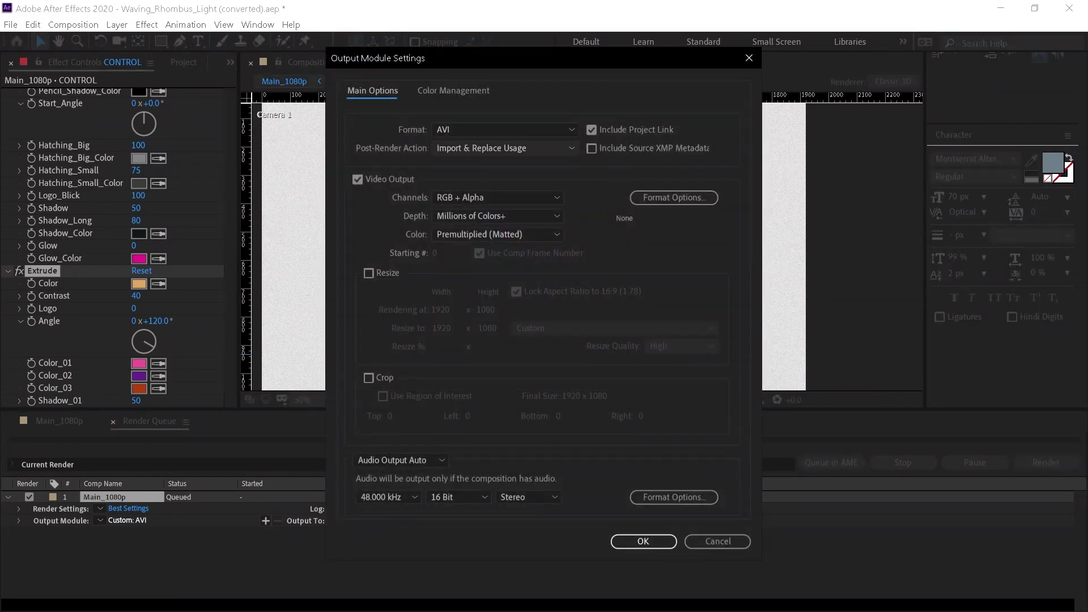
Set the output format to AfterCodecs .mp4 and confirm, saving as Main_1080p.mp4.
left_click(503, 130)
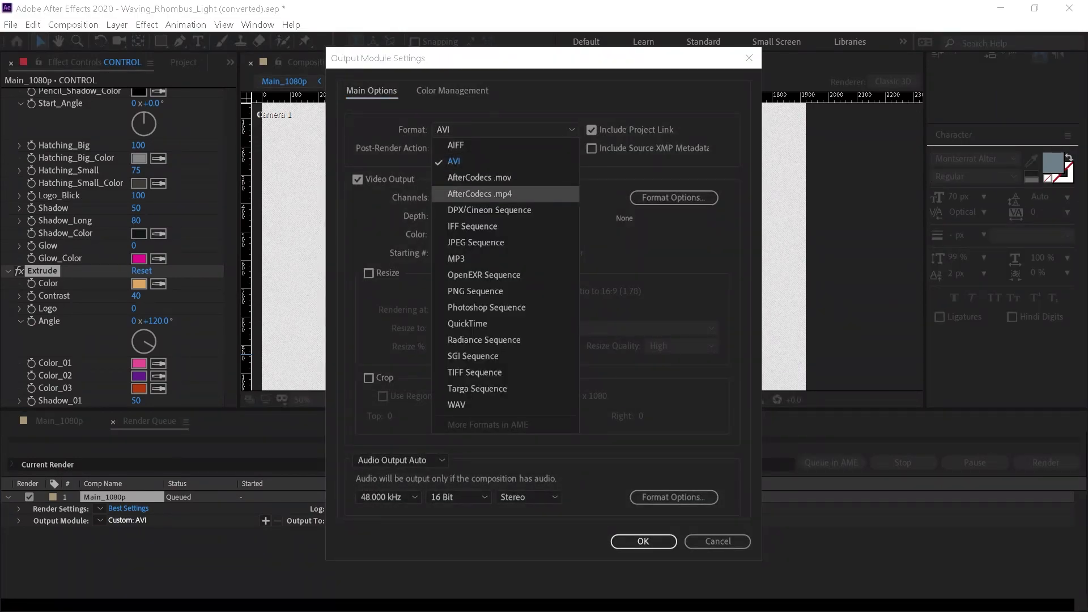
left_click(478, 194)
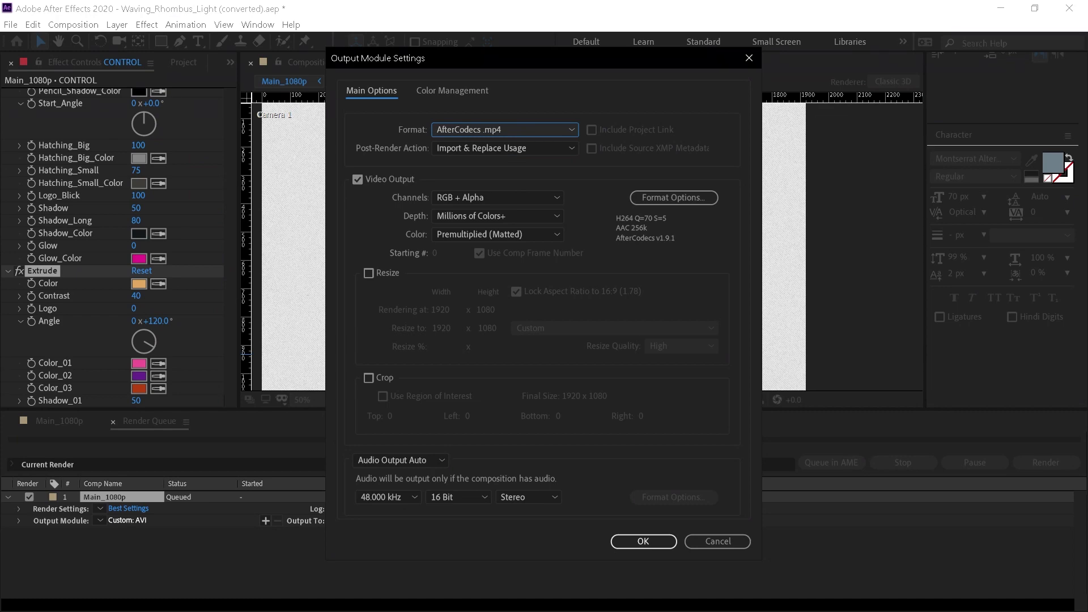
left_click(400, 459)
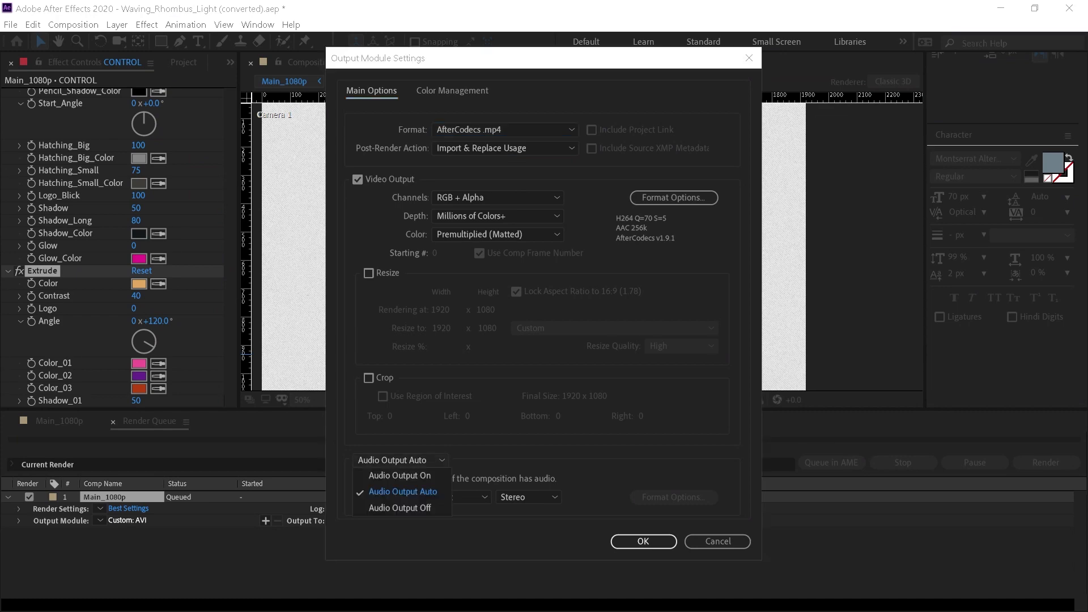
left_click(642, 542)
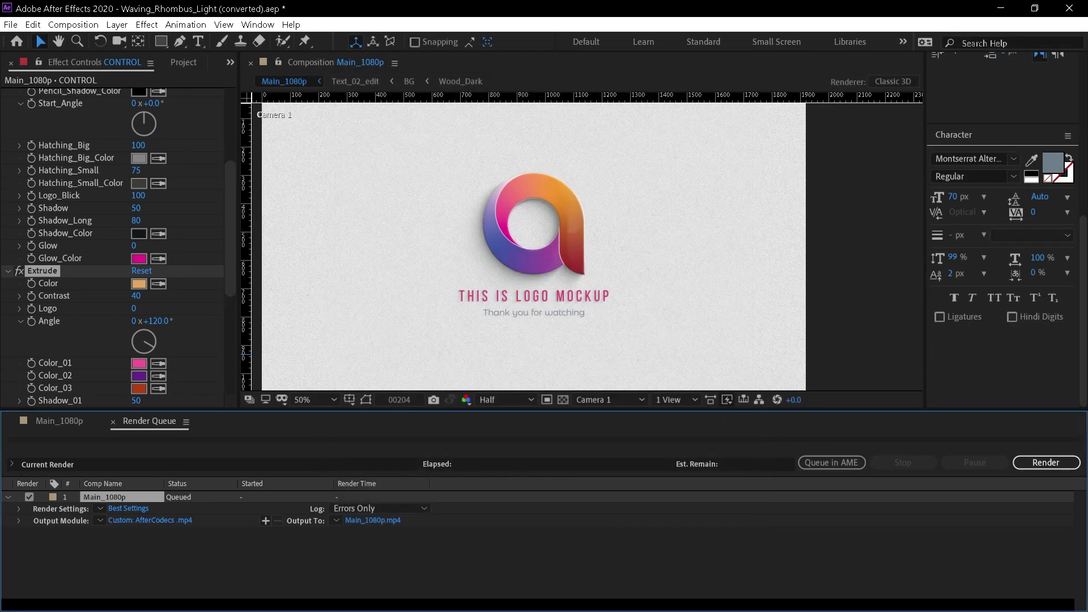